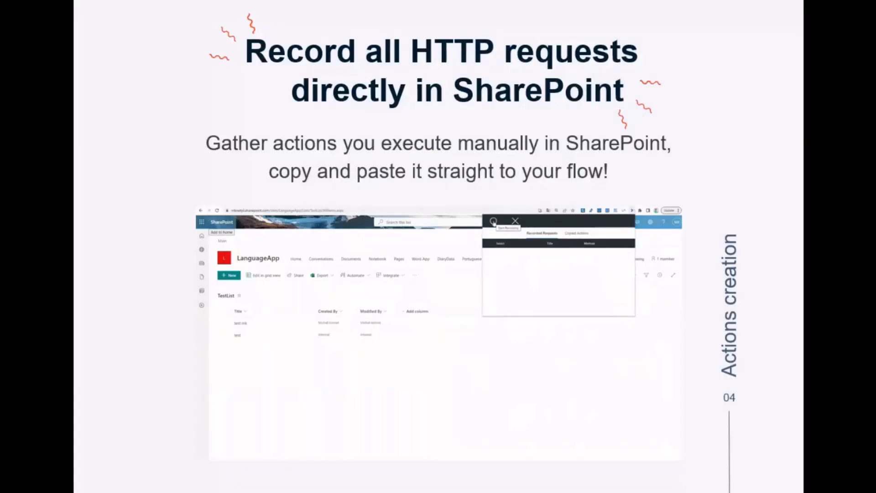
Step: Advance the slideshow from 'Record all HTTP requests' to 'Get inspired by solutions presented on the web'
{"action": "left_click", "coordinate": [514, 221]}
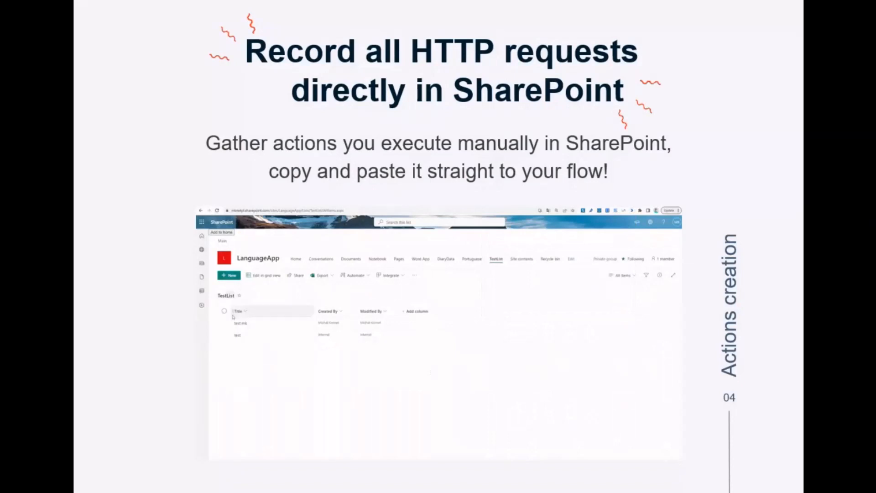
{"action": "left_click", "coordinate": [240, 322]}
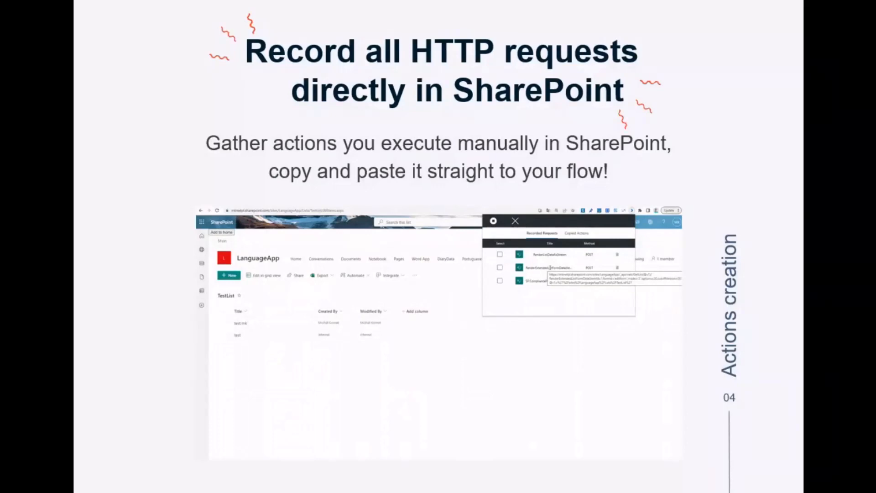
{"action": "left_click", "coordinate": [514, 221]}
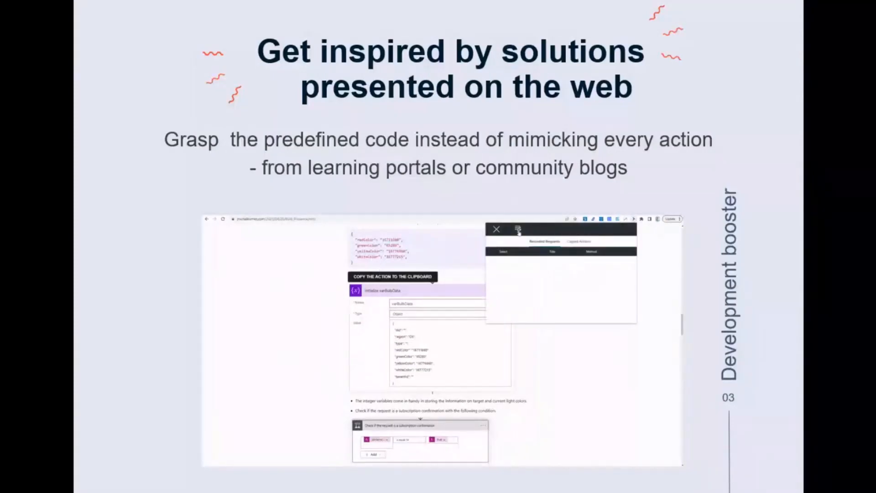
{"action": "left_click", "coordinate": [579, 241]}
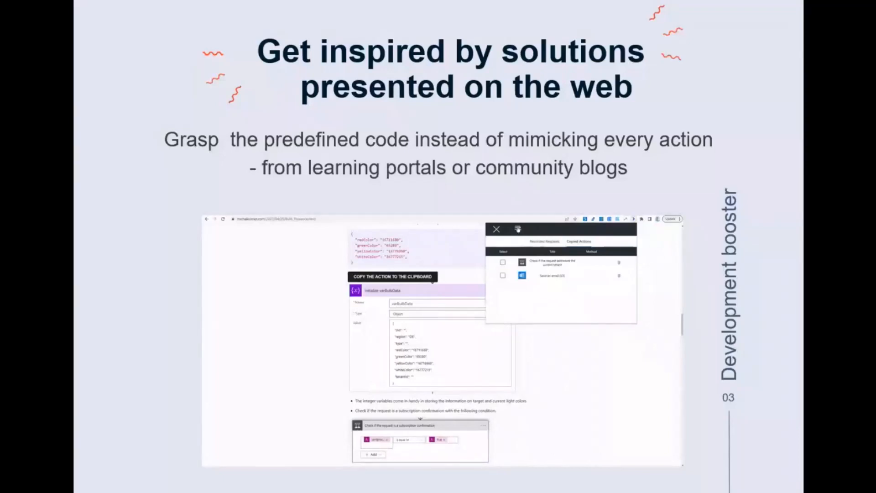
Step: Advance through the reuse-across-tenants slide to 'Storing copied actions in a more persistent way' and the Base concept flow
{"action": "key", "text": "Left"}
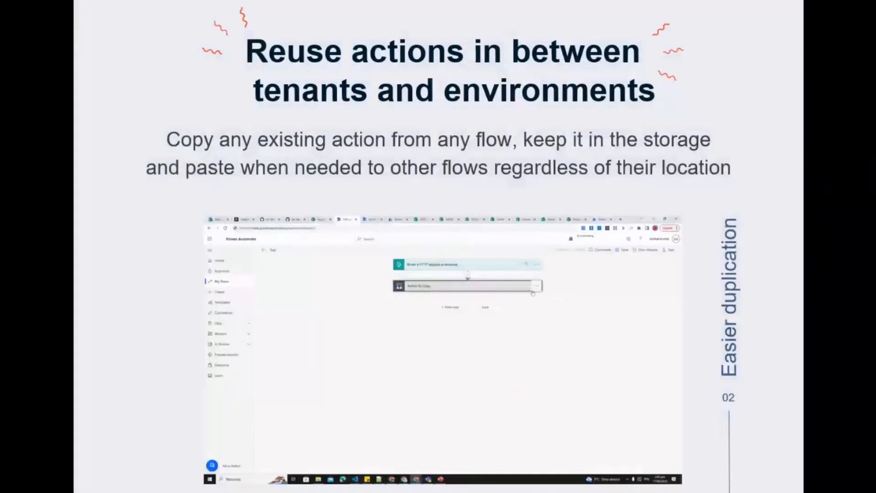
{"action": "left_click", "coordinate": [534, 286]}
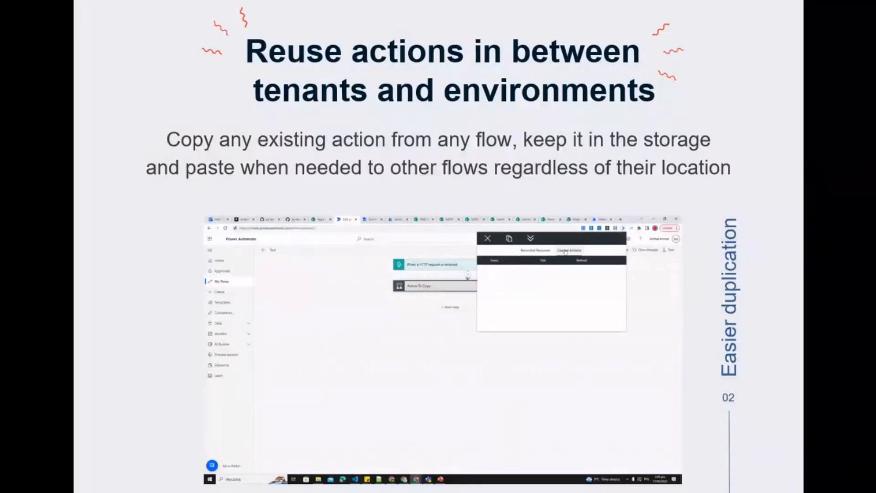
{"action": "left_click", "coordinate": [487, 238]}
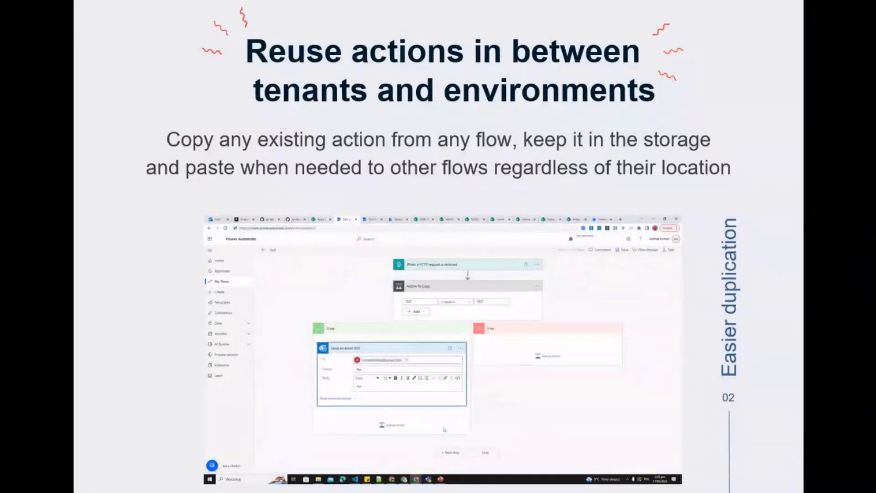
{"action": "left_click", "coordinate": [460, 347]}
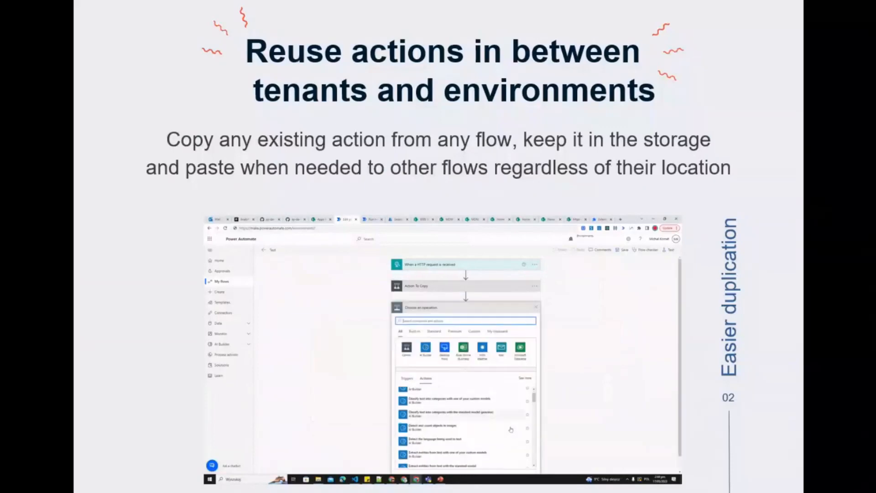
{"action": "left_click", "coordinate": [498, 330]}
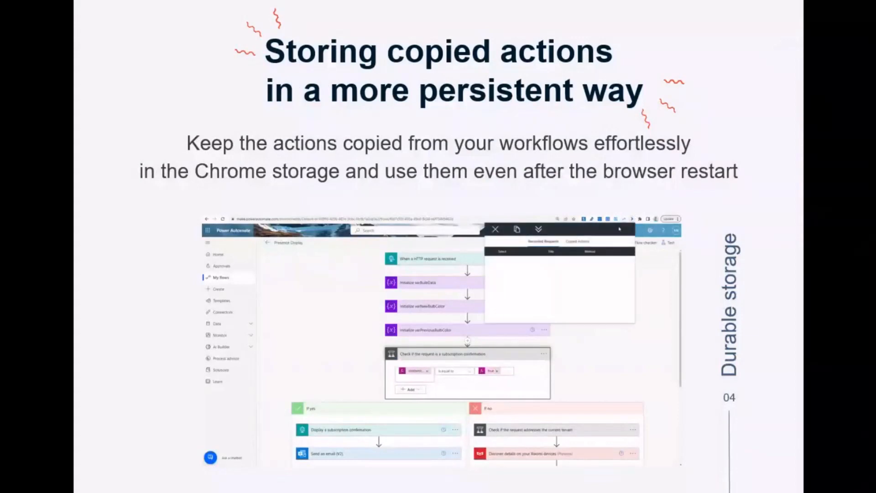
{"action": "scroll", "scroll_direction": "down", "scroll_amount": 3}
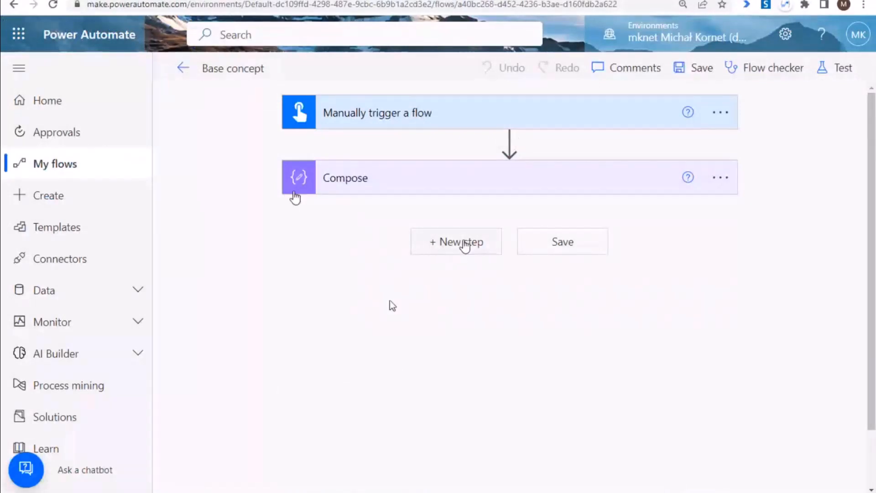
Step: Copy the Base concept flow's Compose action to the clipboard via 'Copy to my clipboard (Preview)'
{"action": "left_click", "coordinate": [456, 240]}
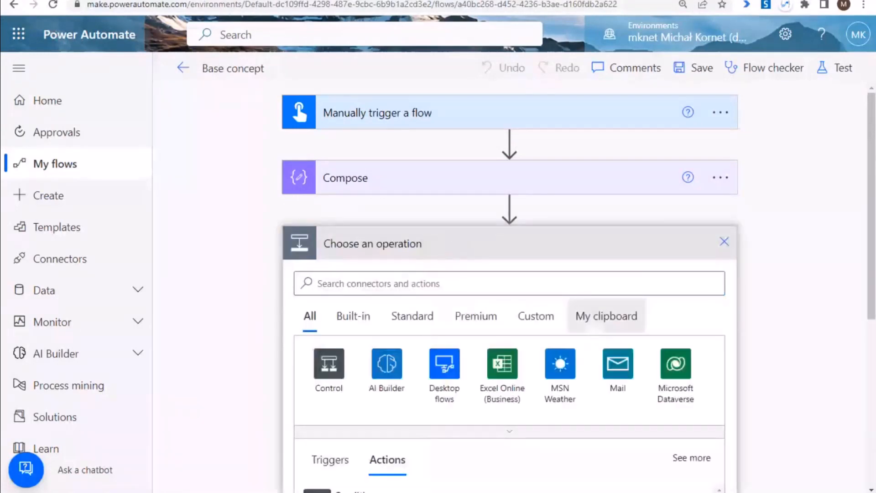
{"action": "left_click", "coordinate": [720, 178]}
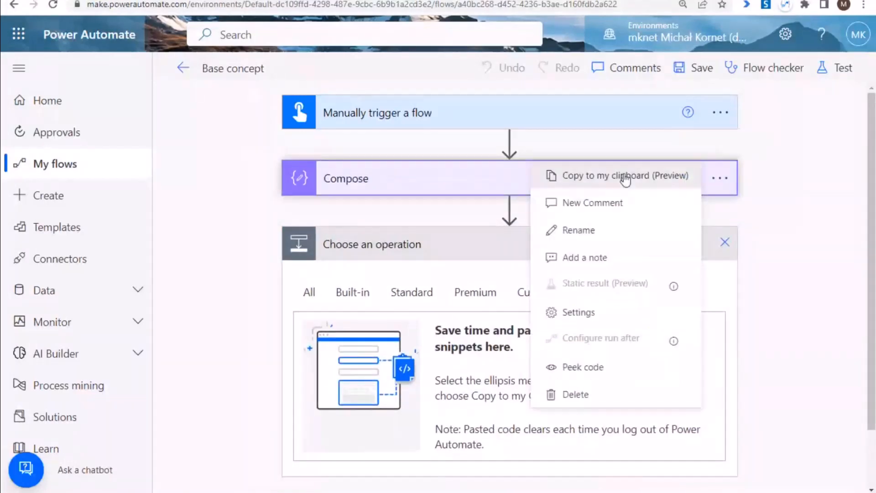
{"action": "left_click", "coordinate": [624, 175]}
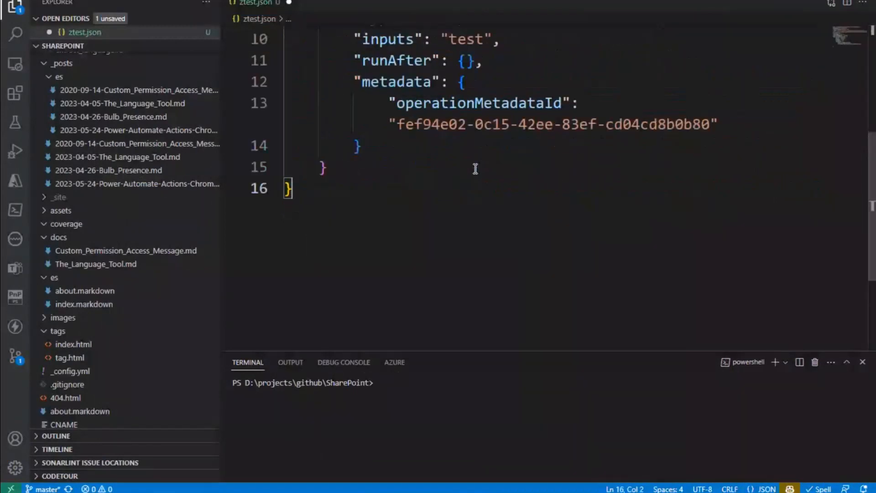
{"action": "scroll", "scroll_direction": "up", "scroll_amount": 3}
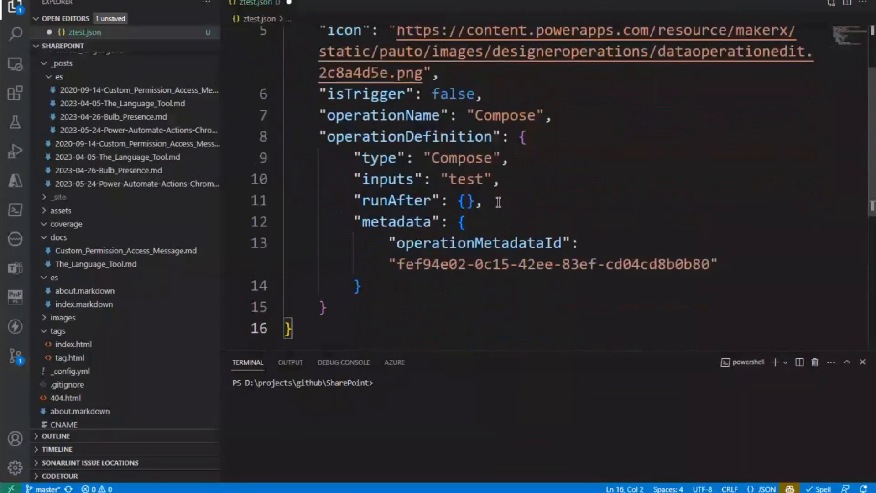
{"action": "scroll", "scroll_direction": "up", "scroll_amount": 3}
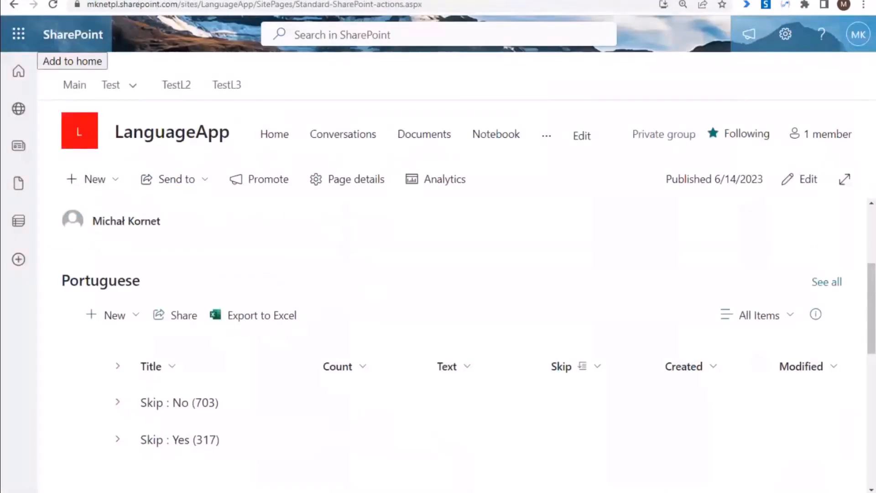
{"action": "mouse_move", "coordinate": [541, 335]}
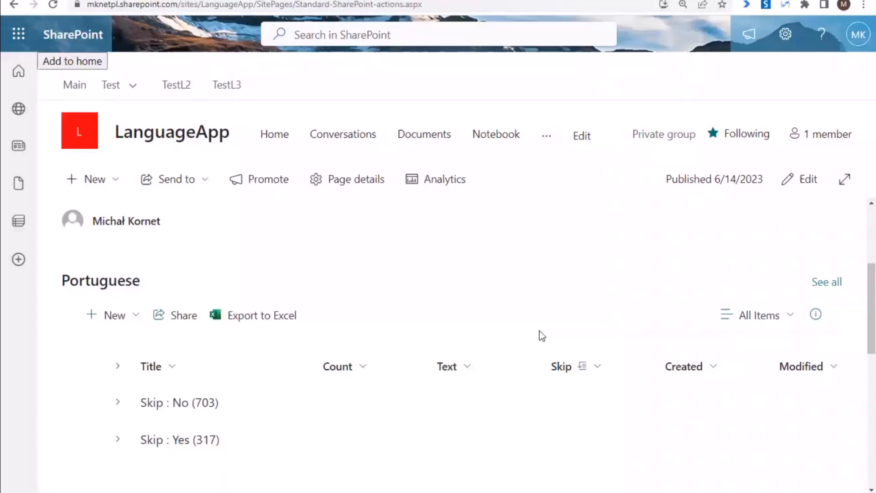
{"action": "mouse_move", "coordinate": [753, 52]}
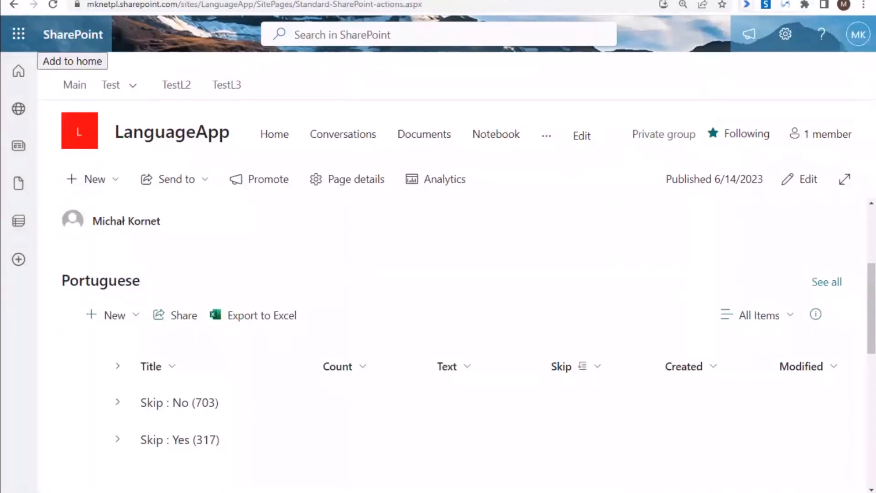
Step: Show the Power Automate Actions extension popup over the SharePoint LanguageApp page
{"action": "left_click", "coordinate": [747, 6]}
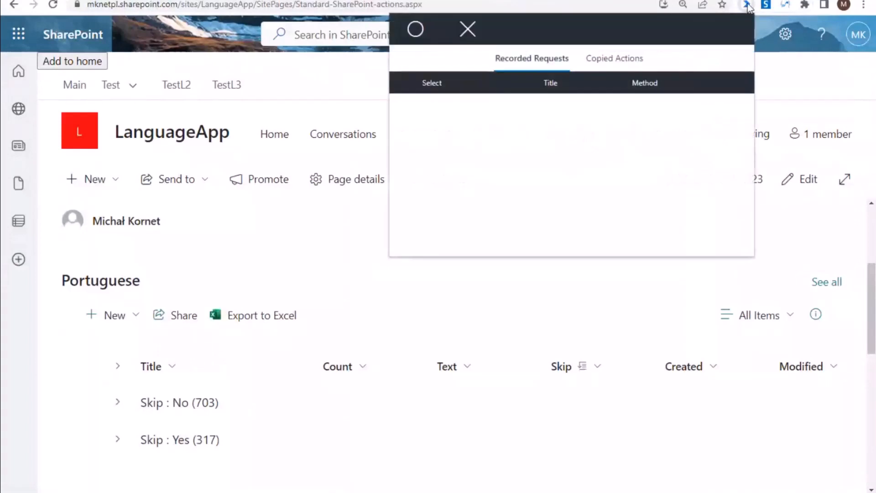
{"action": "mouse_move", "coordinate": [346, 61]}
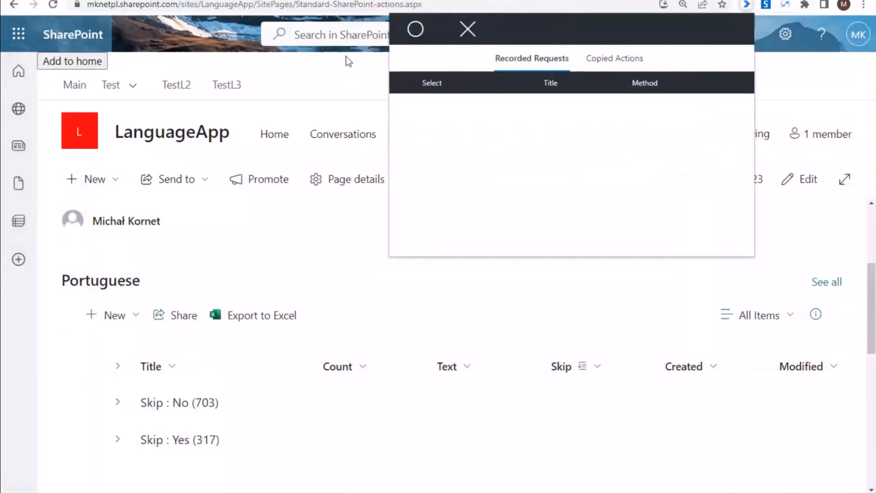
{"action": "mouse_move", "coordinate": [60, 60]}
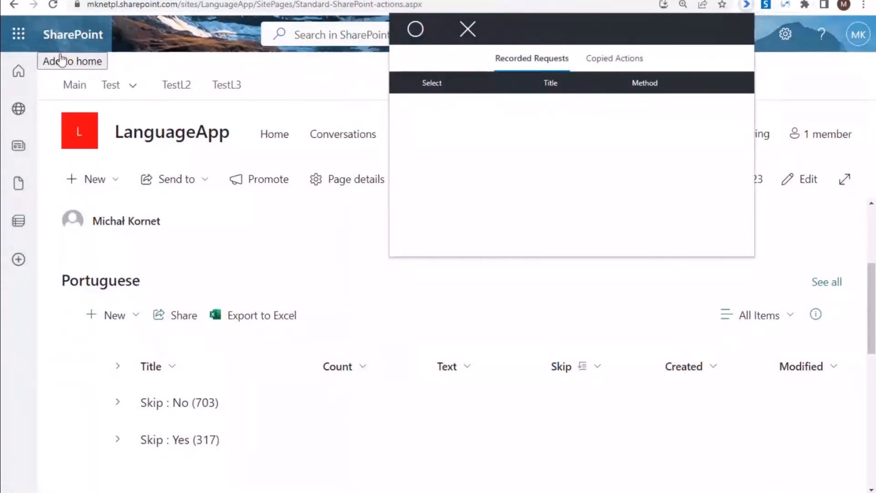
{"action": "mouse_move", "coordinate": [432, 40]}
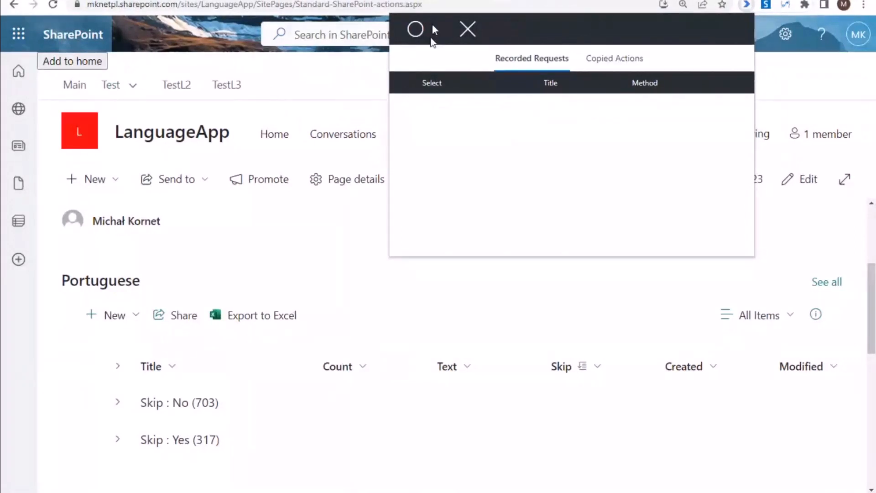
{"action": "mouse_move", "coordinate": [415, 29]}
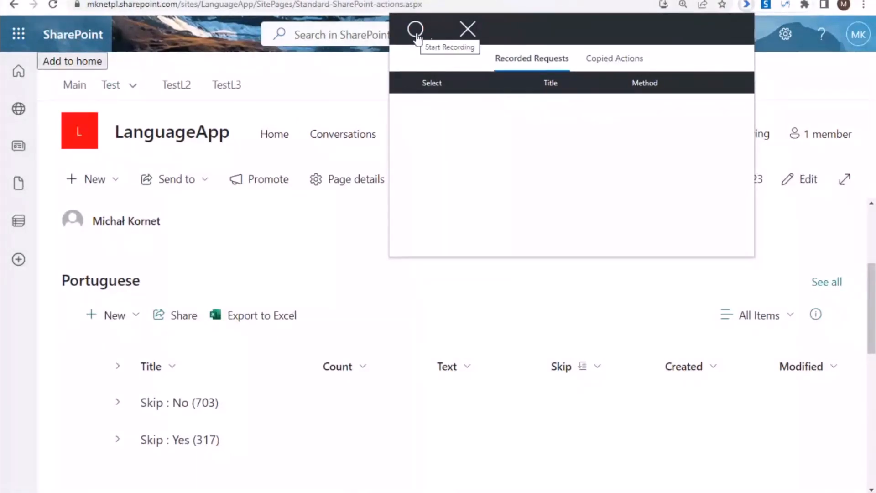
Step: Record the SharePoint list's HTTP requests, then prune the list to one RenderListDataAsStream POST request
{"action": "left_click", "coordinate": [416, 29]}
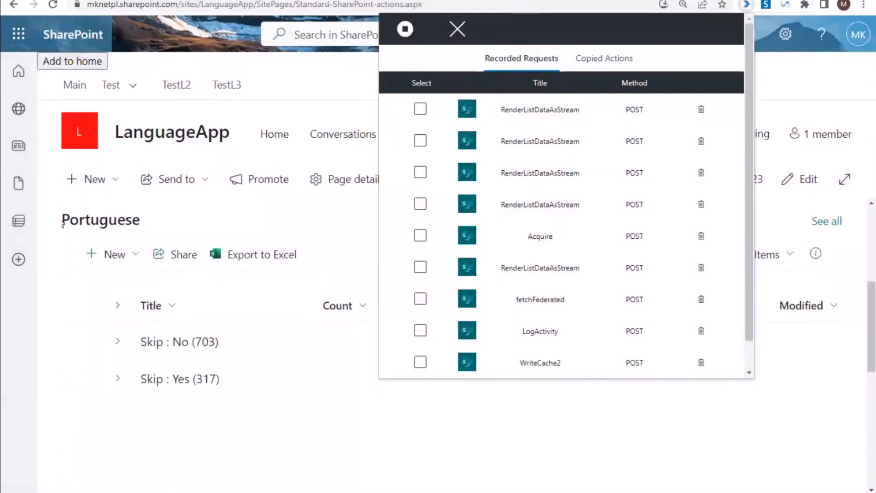
{"action": "double_click", "coordinate": [539, 110]}
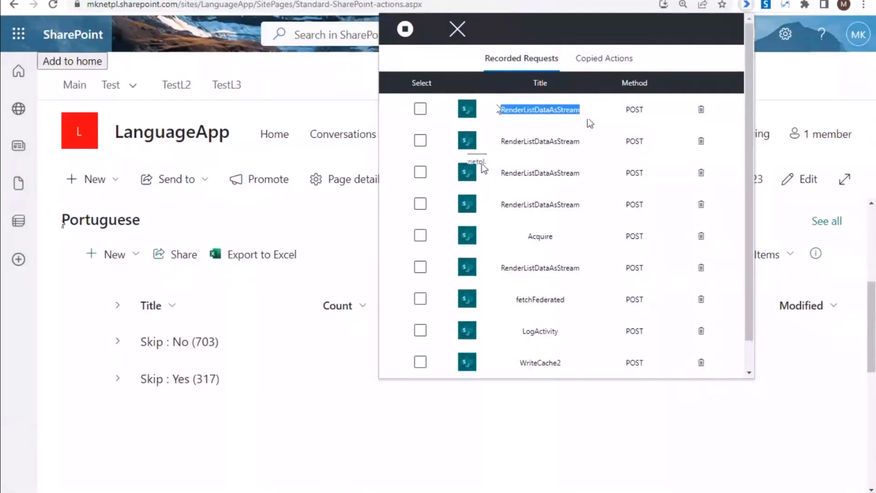
{"action": "left_click", "coordinate": [404, 28]}
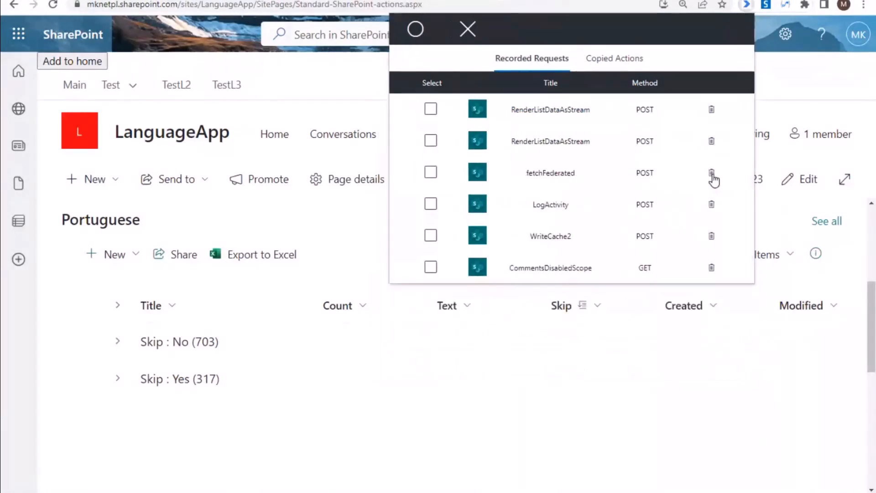
{"action": "left_click", "coordinate": [712, 172]}
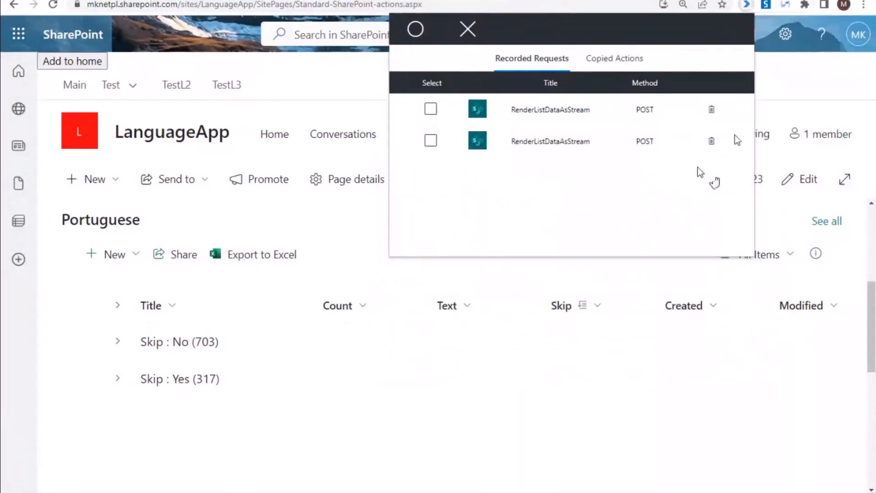
{"action": "left_click", "coordinate": [711, 141]}
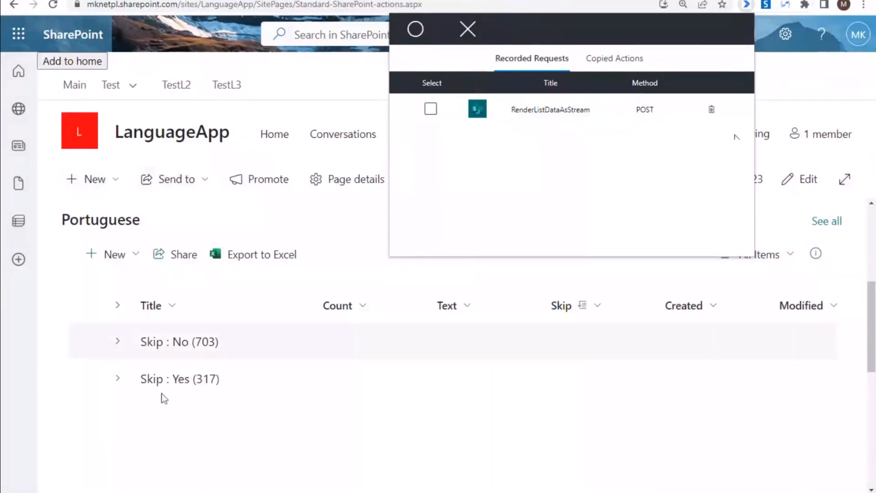
{"action": "mouse_move", "coordinate": [715, 181]}
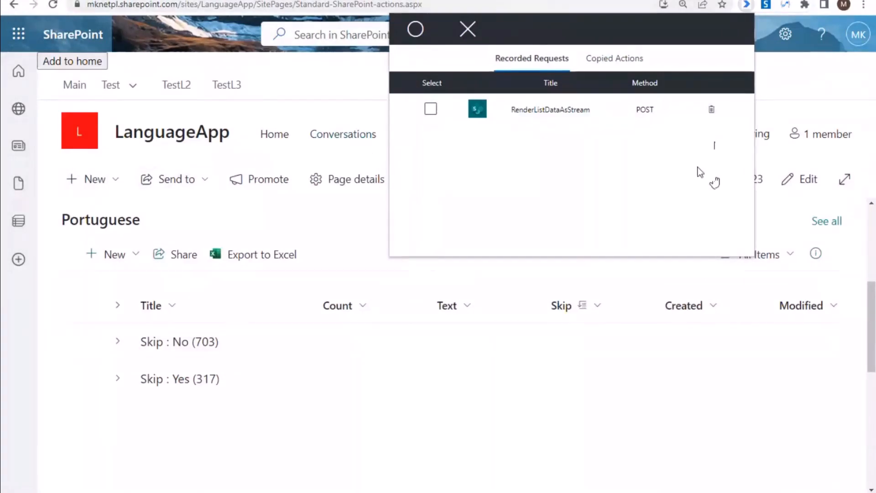
{"action": "mouse_move", "coordinate": [318, 63]}
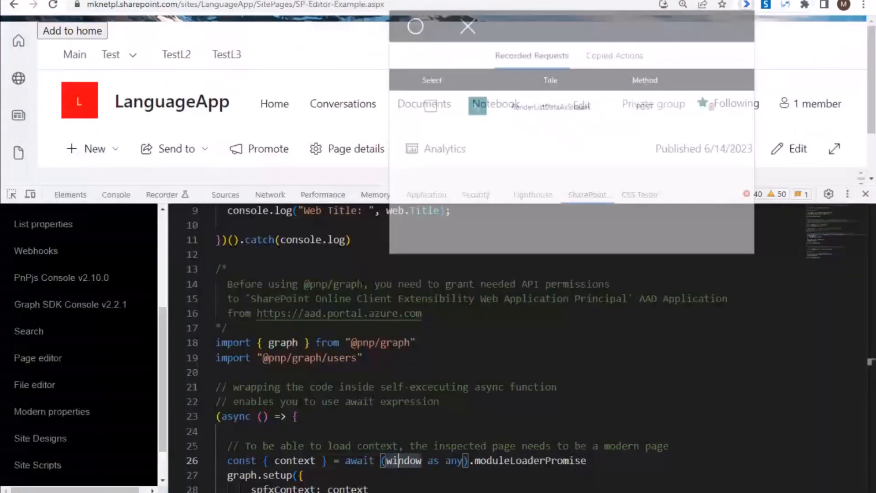
{"action": "left_click", "coordinate": [467, 27]}
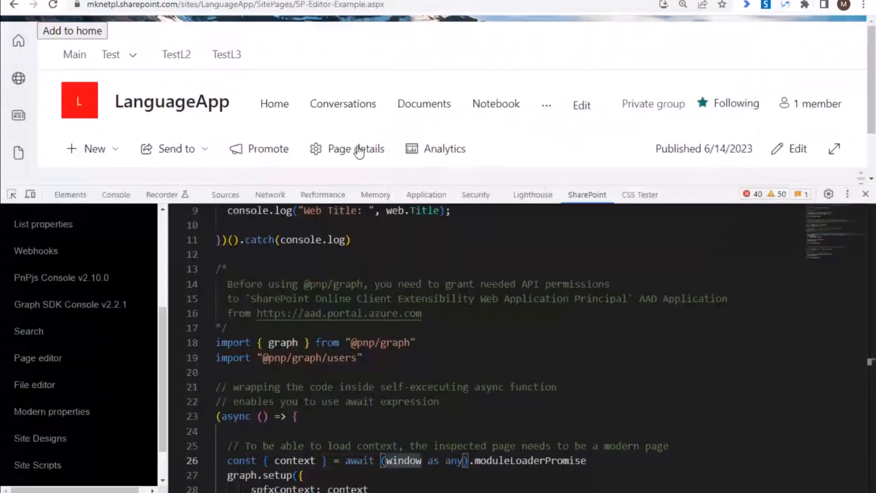
{"action": "scroll", "scroll_direction": "up", "scroll_amount": 3}
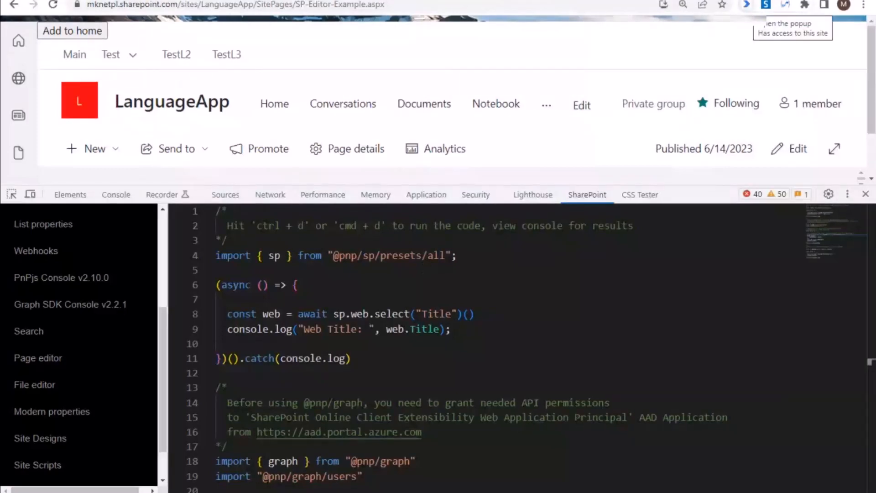
{"action": "scroll", "scroll_direction": "up", "scroll_amount": 3}
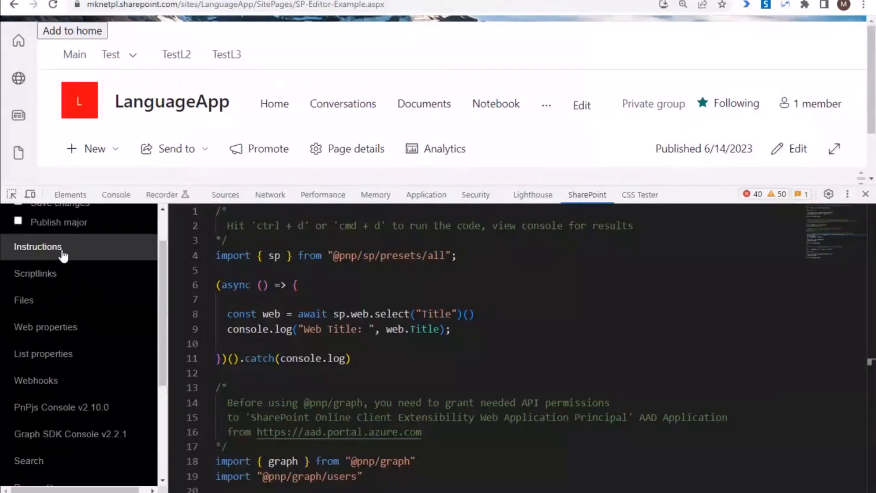
{"action": "scroll", "scroll_direction": "down", "scroll_amount": 3}
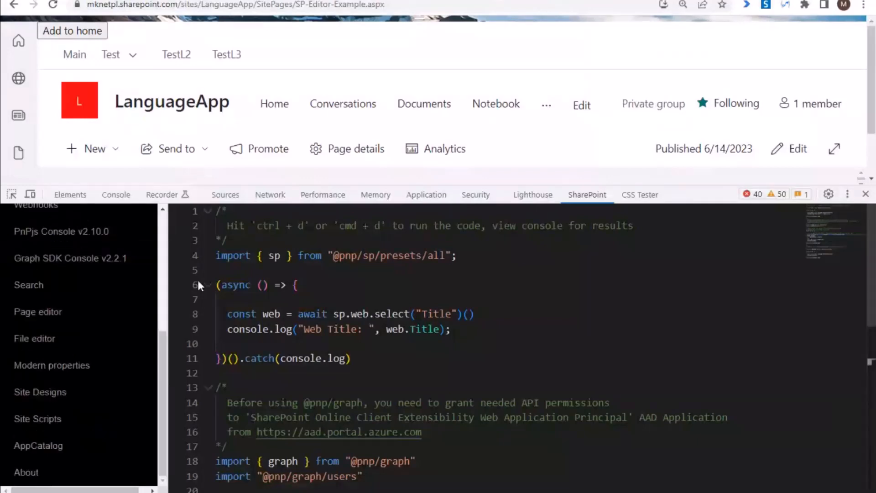
{"action": "scroll", "scroll_direction": "up", "scroll_amount": 3}
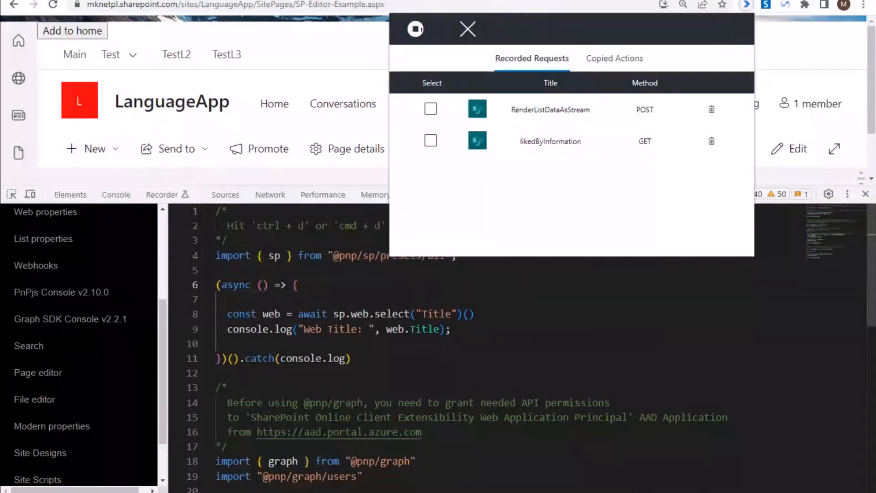
Step: Run the trimmed site-title snippet while recording, then stop with six requests captured
{"action": "left_click", "coordinate": [467, 29]}
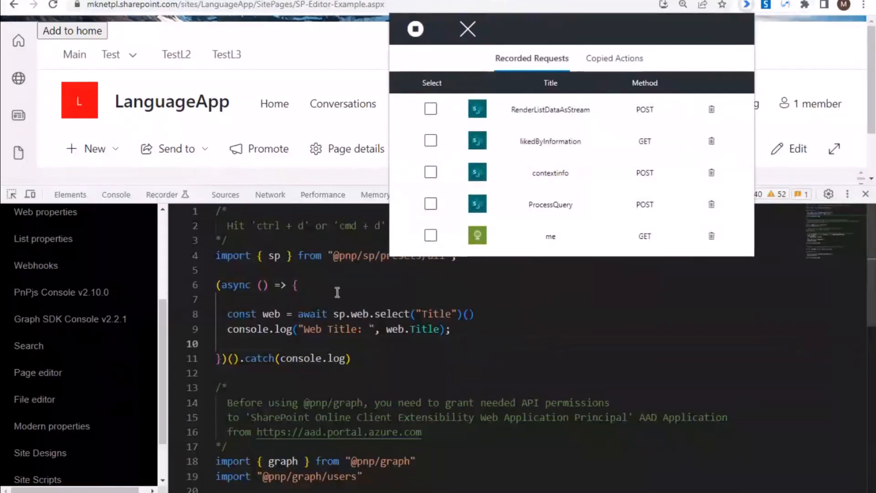
{"action": "left_click", "coordinate": [468, 30]}
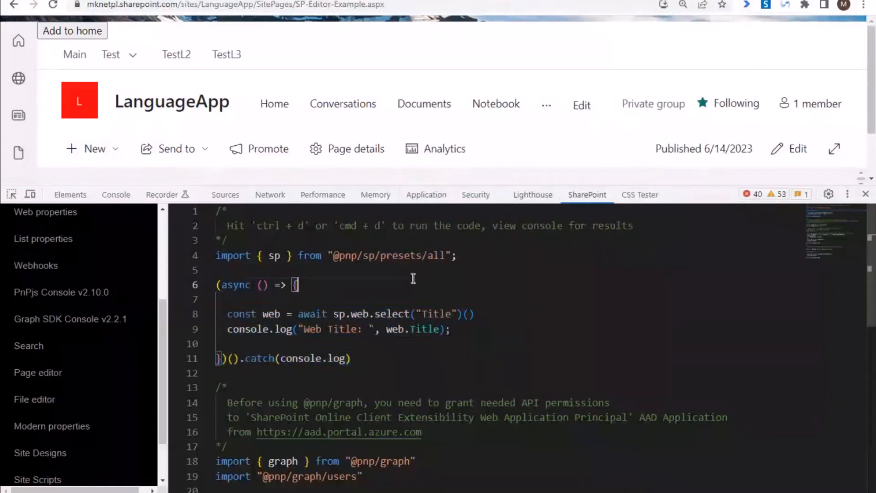
{"action": "scroll", "scroll_direction": "down", "scroll_amount": 3}
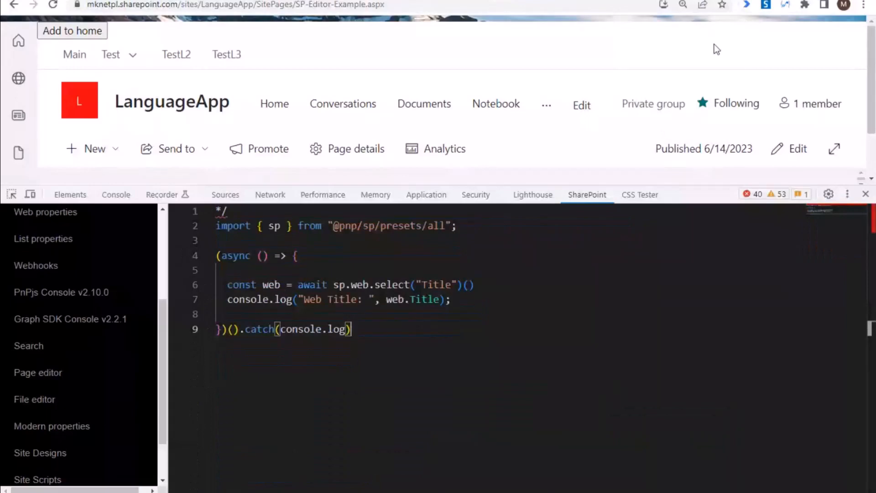
{"action": "mouse_move", "coordinate": [631, 177]}
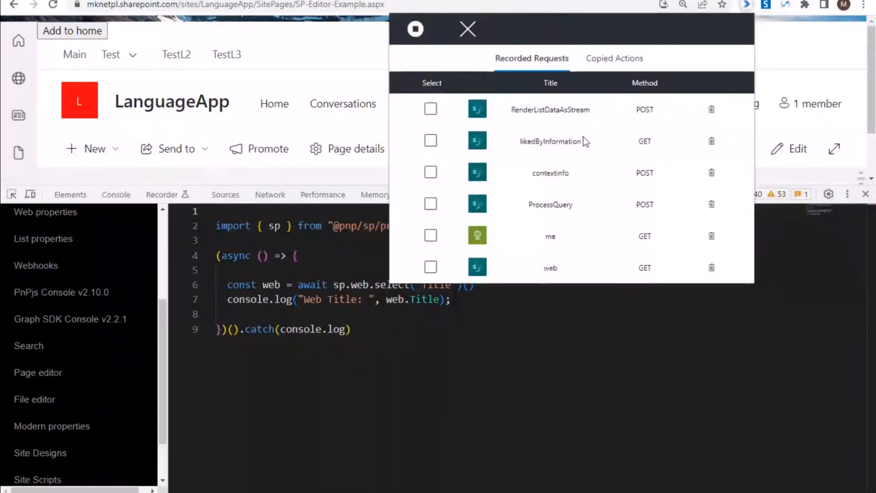
{"action": "left_click", "coordinate": [415, 30]}
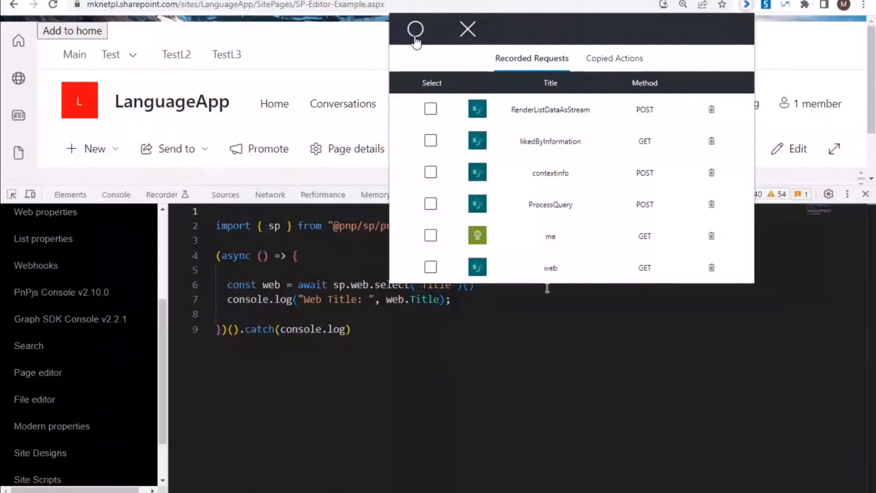
{"action": "mouse_move", "coordinate": [438, 221]}
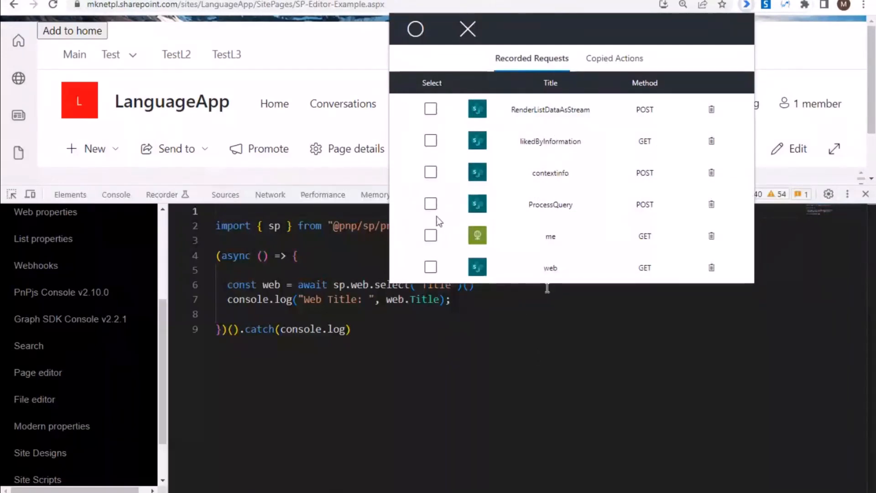
{"action": "mouse_move", "coordinate": [618, 261]}
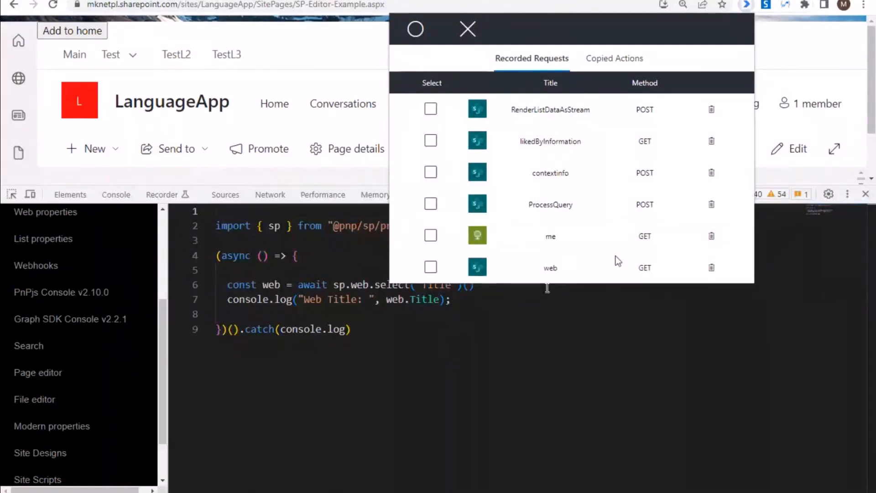
{"action": "mouse_move", "coordinate": [549, 268]}
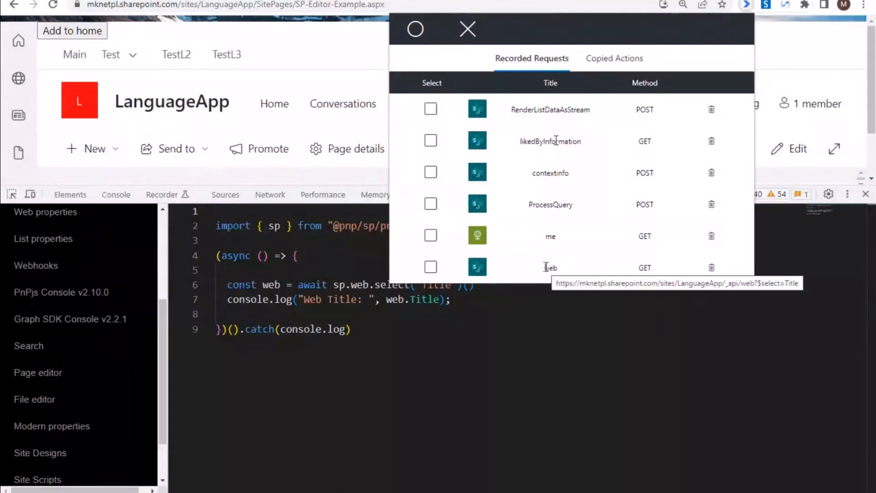
{"action": "mouse_move", "coordinate": [551, 235]}
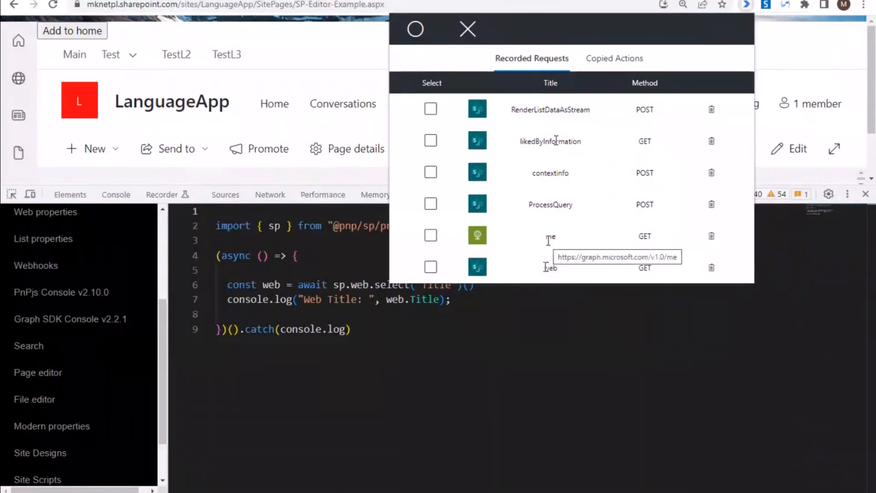
{"action": "mouse_move", "coordinate": [548, 200]}
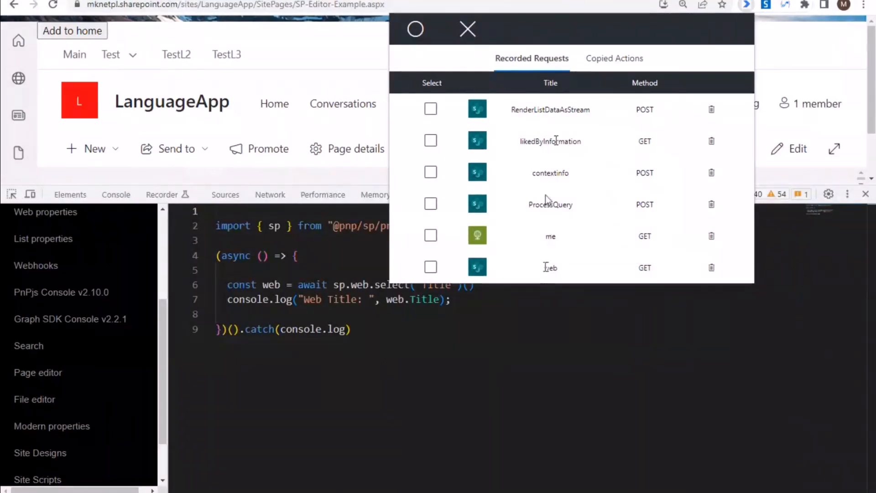
{"action": "mouse_move", "coordinate": [550, 204]}
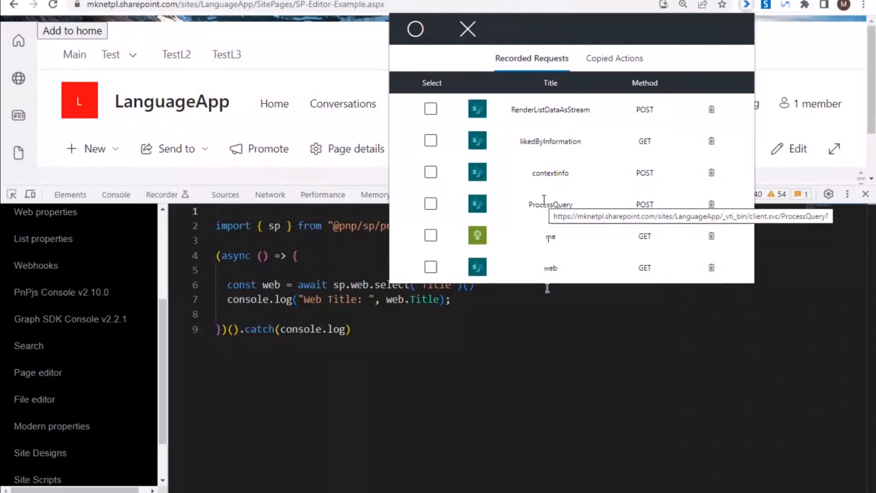
{"action": "mouse_move", "coordinate": [532, 232]}
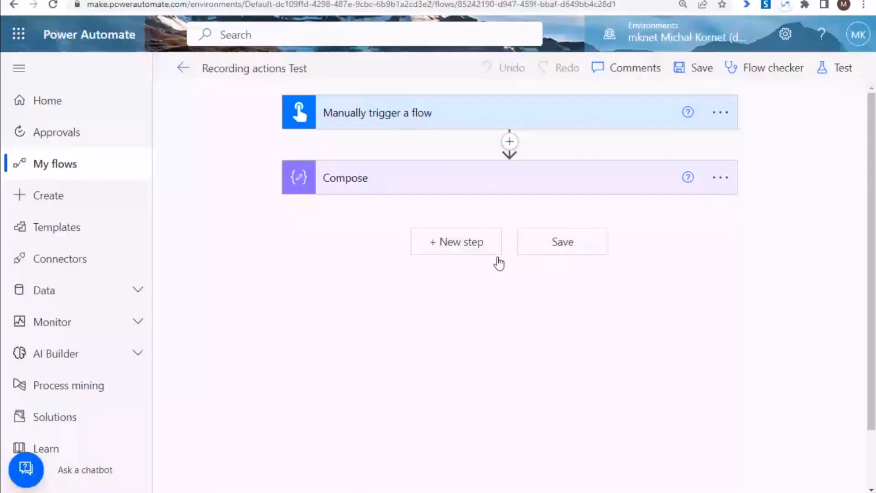
Step: Copy the selected recorded requests, including 'me', as flow actions for a new step after Compose
{"action": "left_click", "coordinate": [455, 241]}
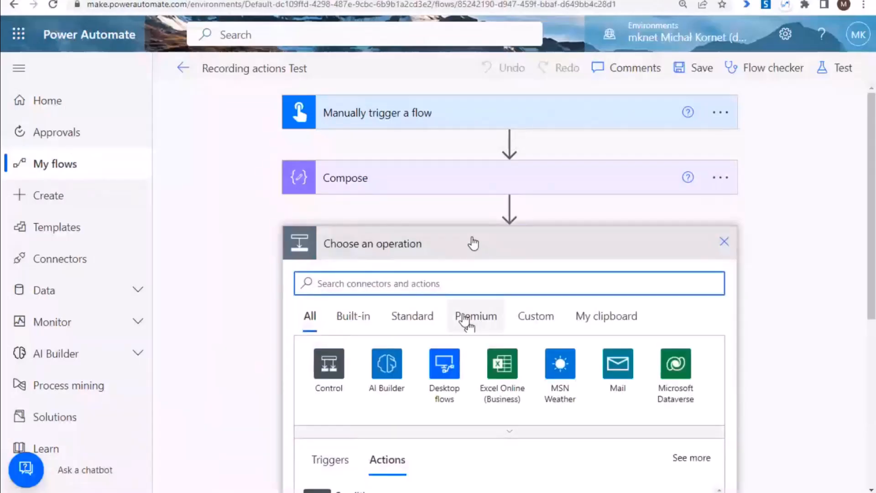
{"action": "mouse_move", "coordinate": [606, 315]}
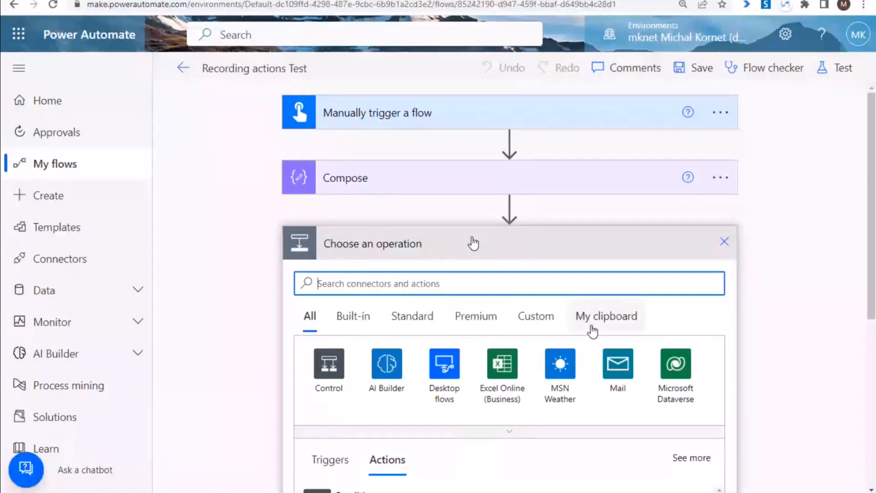
{"action": "left_click", "coordinate": [606, 314]}
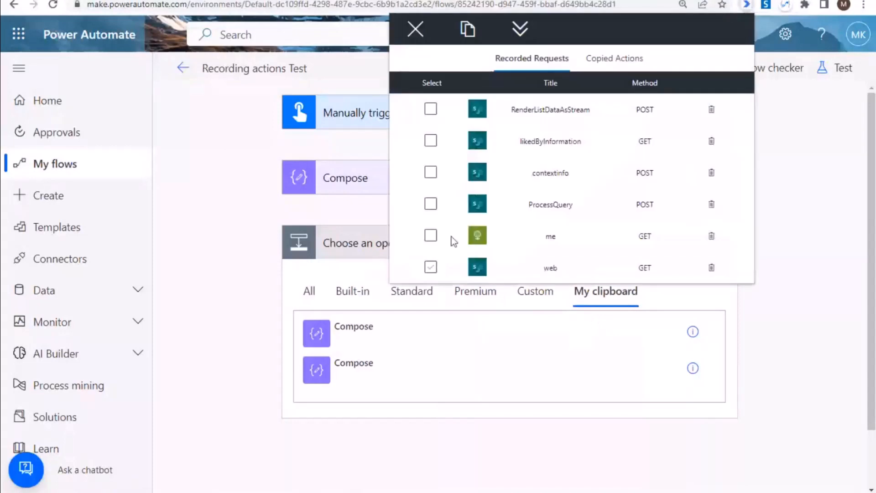
{"action": "left_click", "coordinate": [430, 109]}
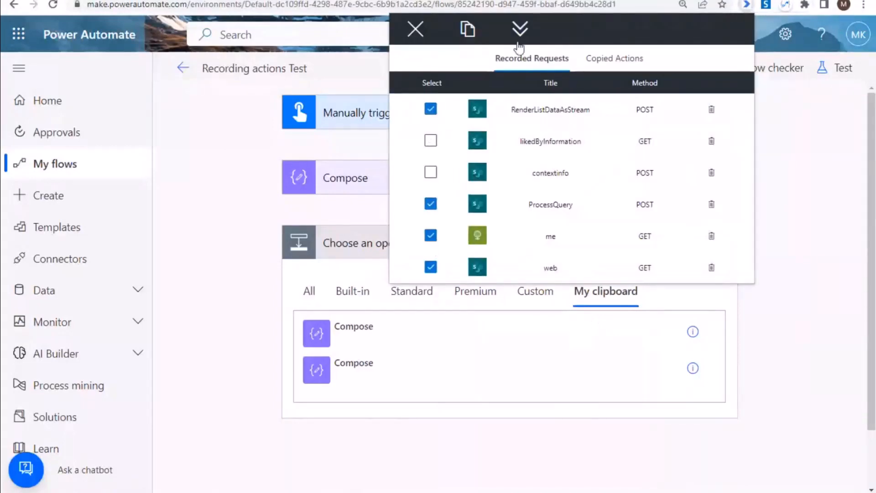
{"action": "mouse_move", "coordinate": [467, 29]}
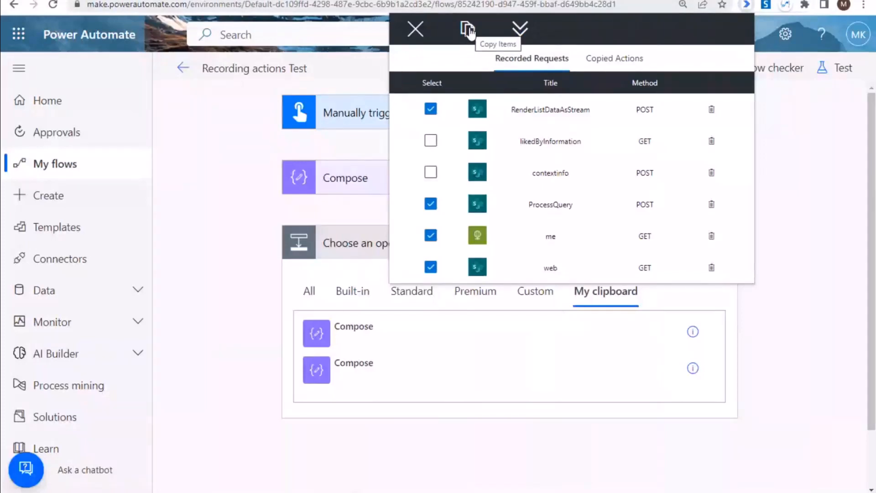
{"action": "left_click", "coordinate": [467, 29]}
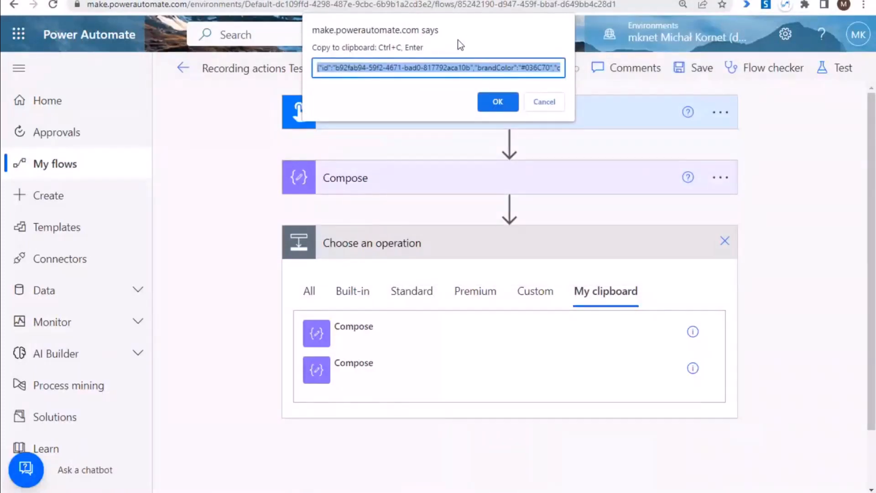
{"action": "left_click", "coordinate": [496, 102]}
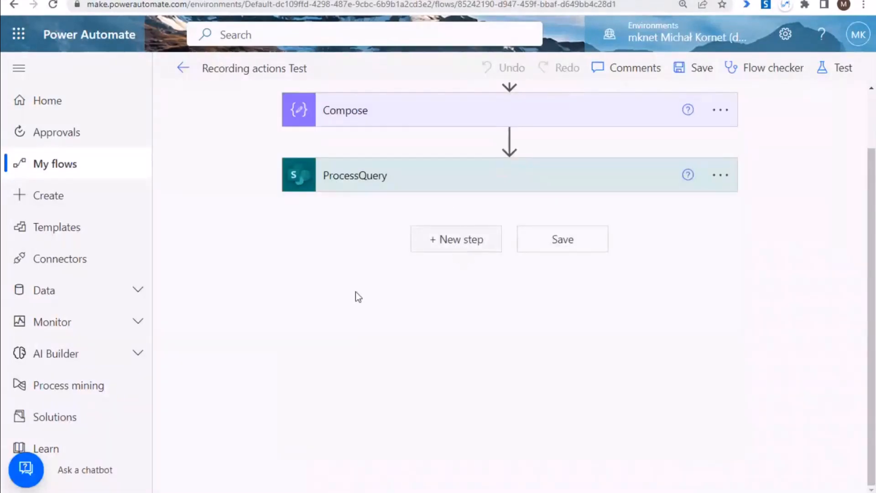
Step: Insert the 'me' action as the next step and remove ProcessQuery's sec-ch-ua header row
{"action": "left_click", "coordinate": [456, 239]}
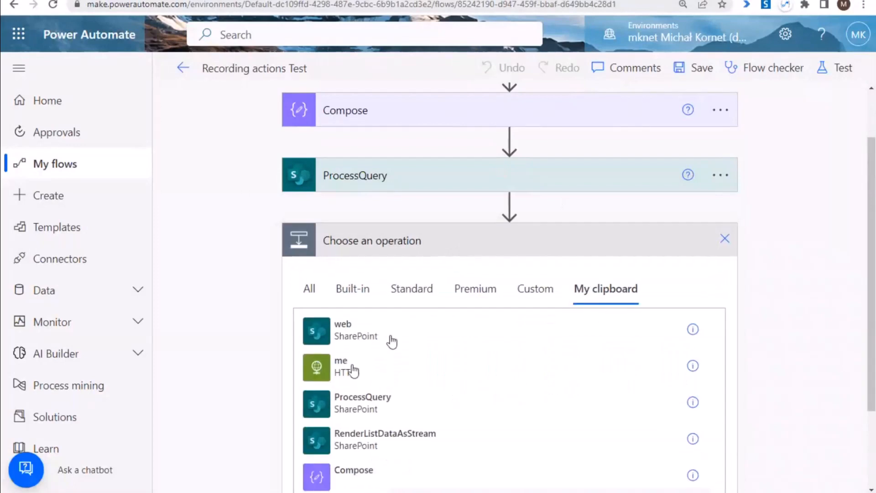
{"action": "left_click", "coordinate": [362, 402]}
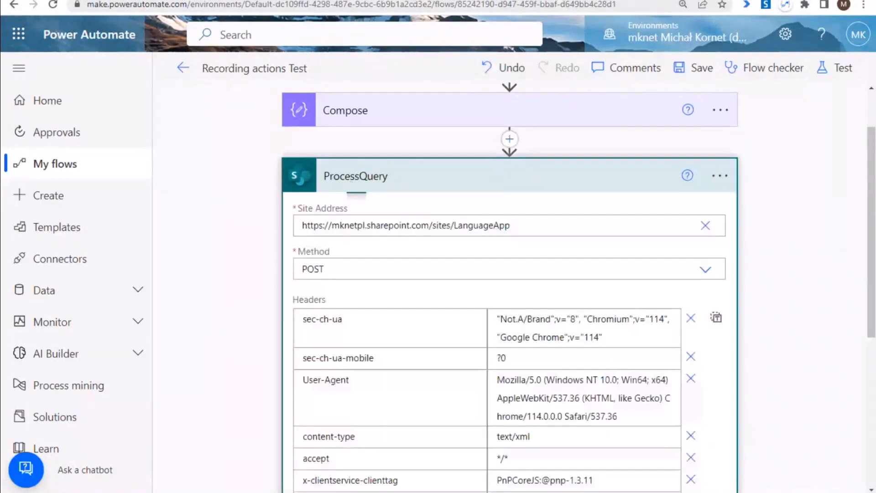
{"action": "mouse_move", "coordinate": [352, 186]}
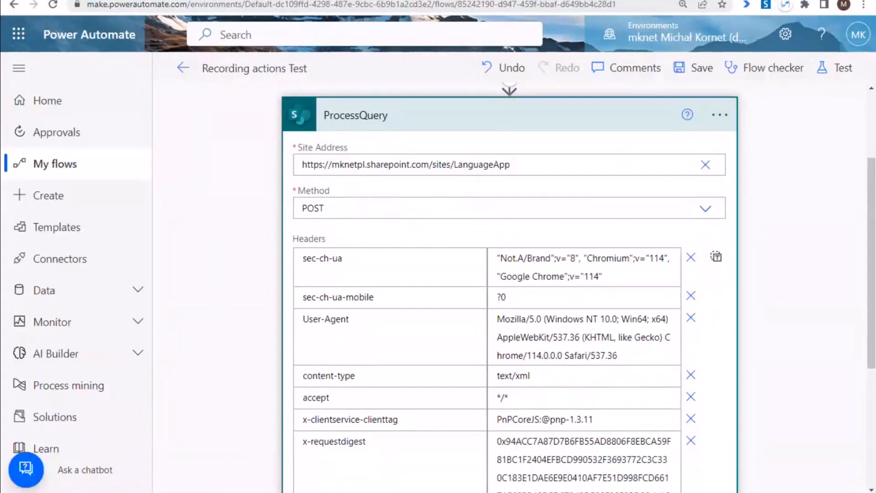
{"action": "mouse_move", "coordinate": [453, 194]}
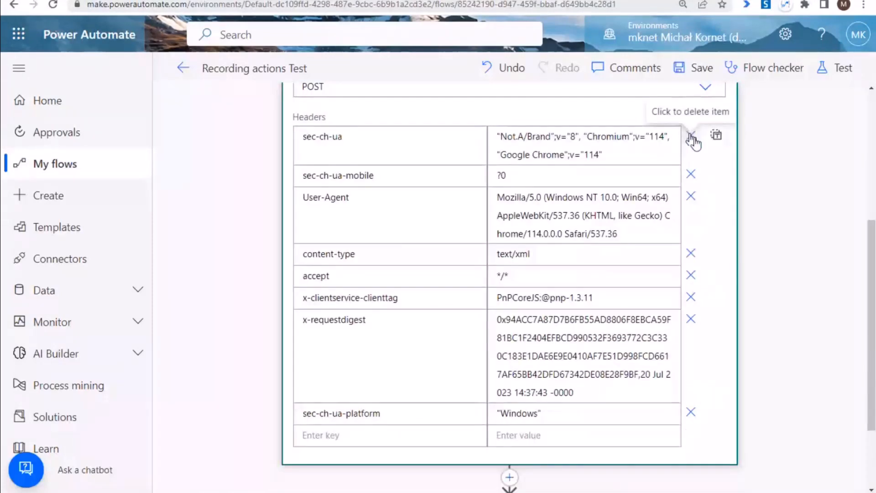
{"action": "left_click", "coordinate": [691, 138]}
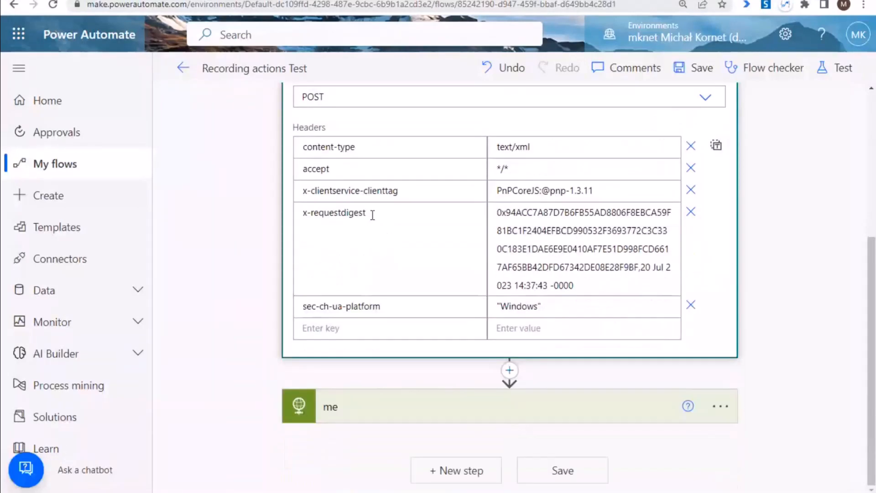
{"action": "left_click", "coordinate": [355, 243]}
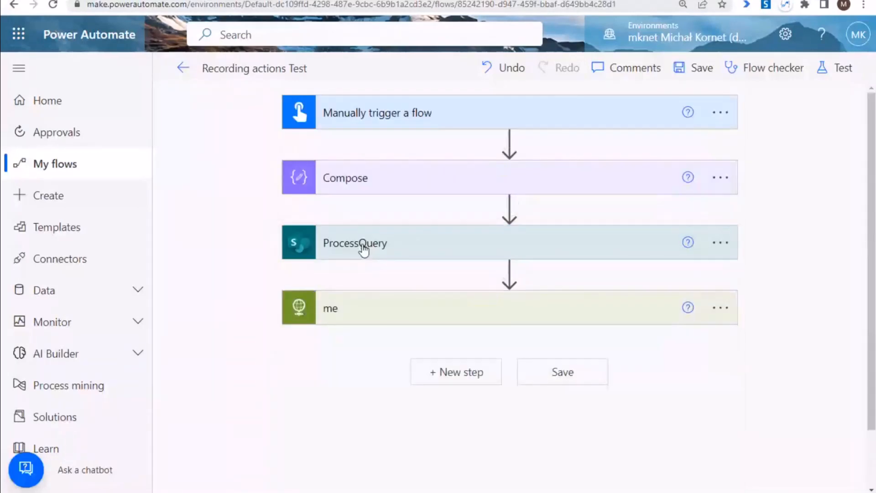
{"action": "left_click", "coordinate": [355, 242]}
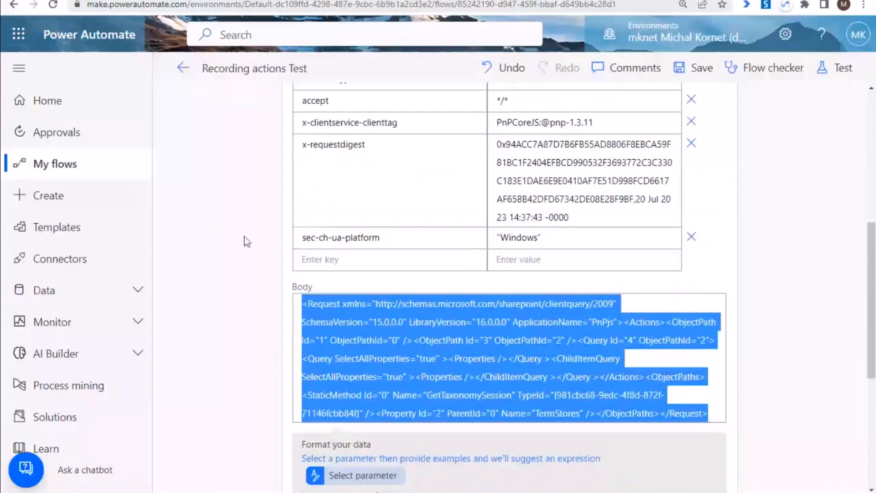
{"action": "scroll", "scroll_direction": "up", "scroll_amount": 3}
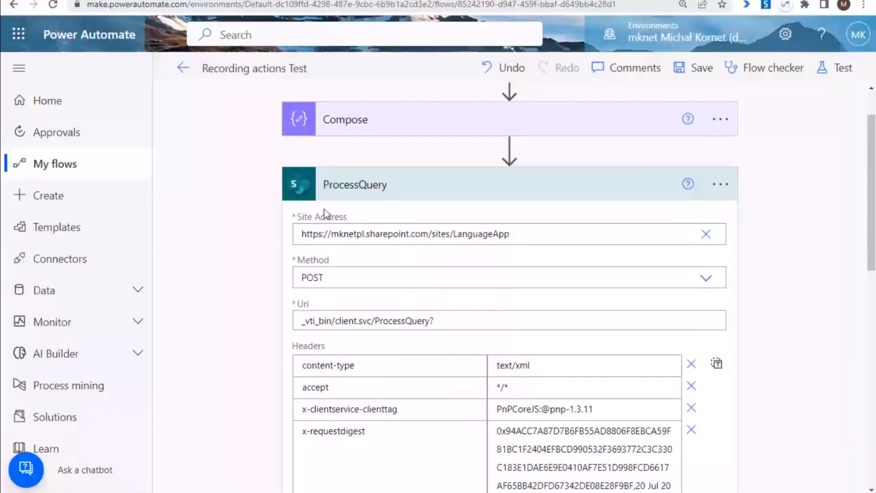
{"action": "mouse_move", "coordinate": [350, 187]}
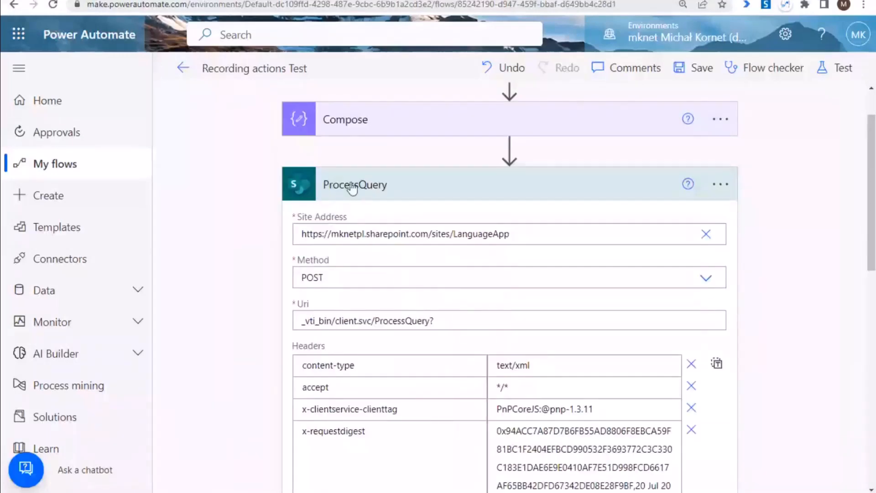
{"action": "scroll", "scroll_direction": "down", "scroll_amount": 3}
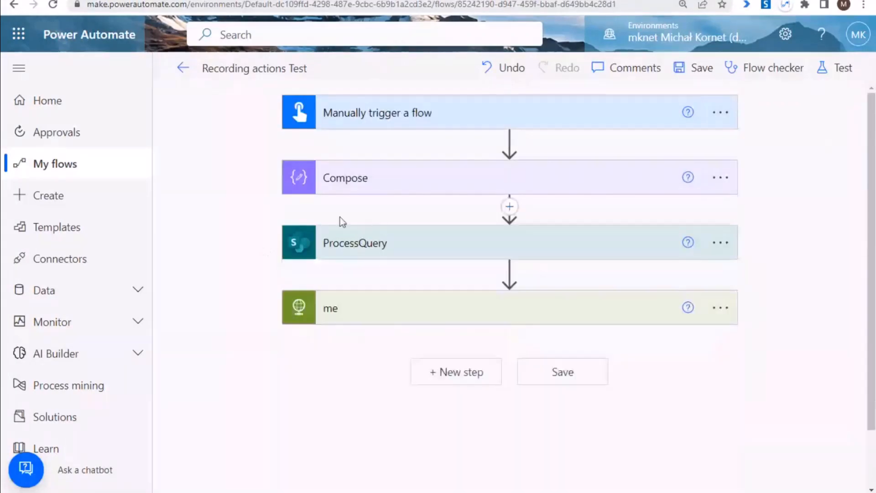
{"action": "mouse_move", "coordinate": [360, 245]}
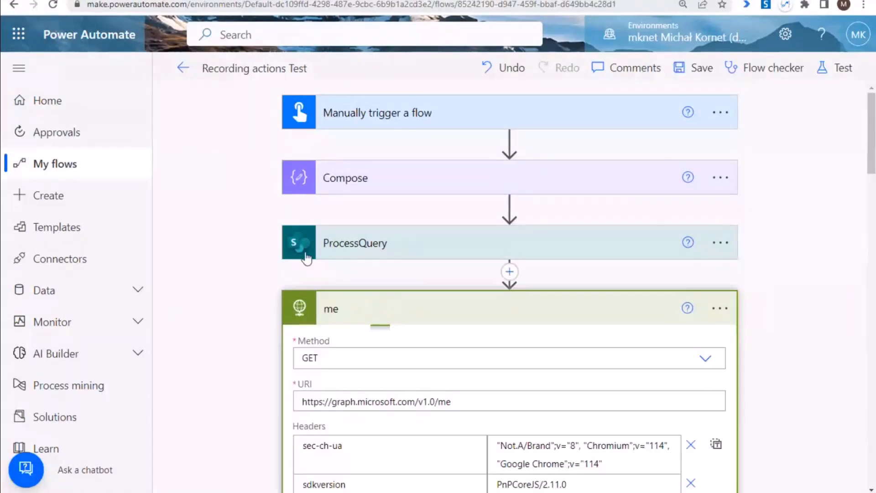
Step: Review the 'me' action's GET request to Graph /me and its authorization headers
{"action": "scroll", "scroll_direction": "down", "scroll_amount": 3}
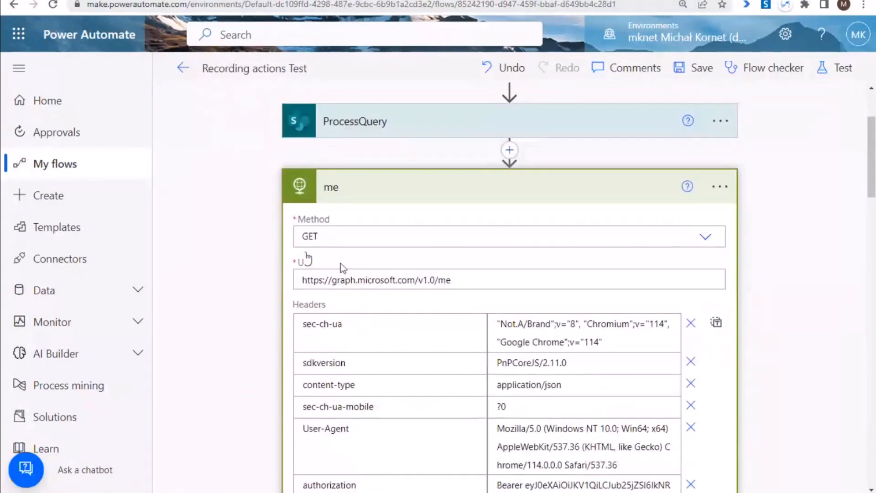
{"action": "mouse_move", "coordinate": [334, 197]}
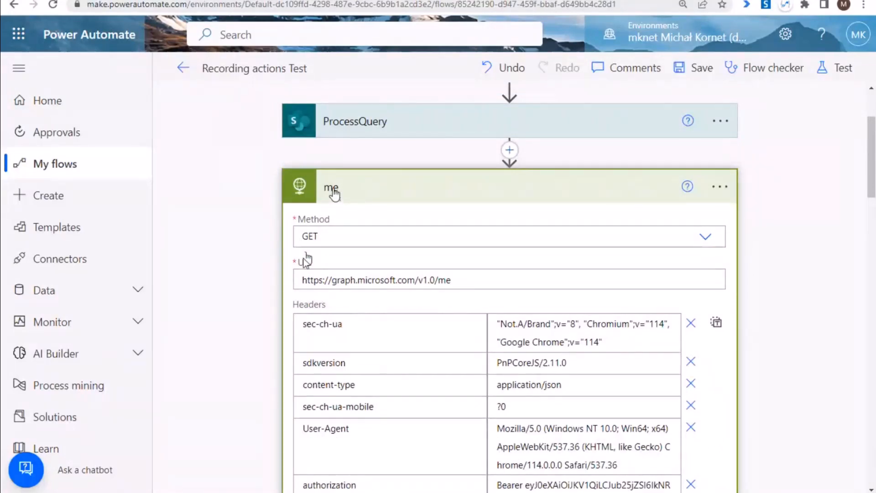
{"action": "scroll", "scroll_direction": "down", "scroll_amount": 3}
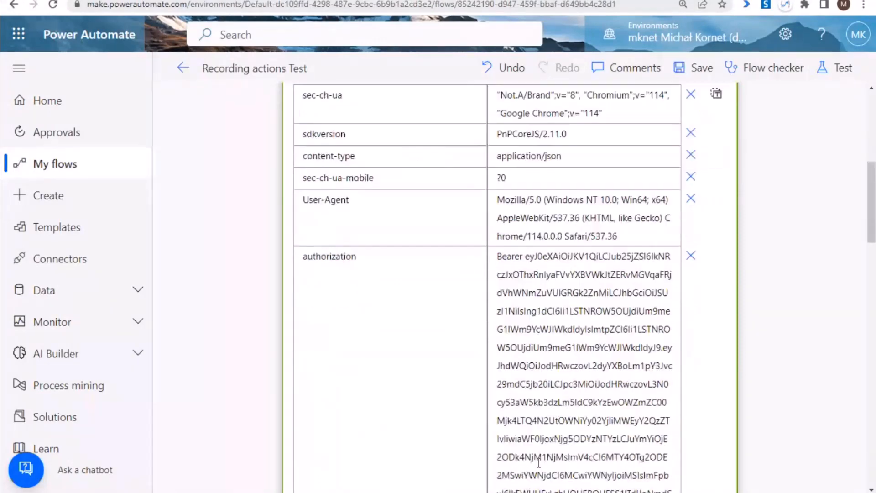
{"action": "scroll", "scroll_direction": "down", "scroll_amount": 3}
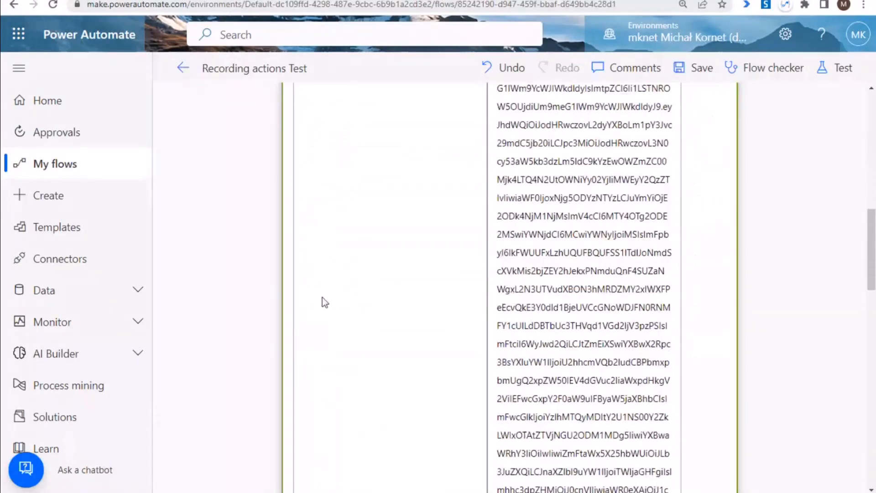
{"action": "scroll", "scroll_direction": "up", "scroll_amount": 3}
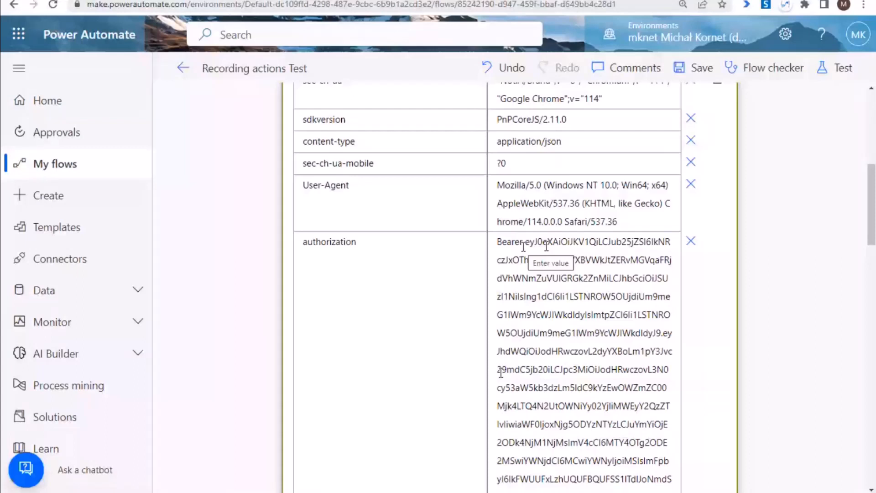
{"action": "scroll", "scroll_direction": "up", "scroll_amount": 3}
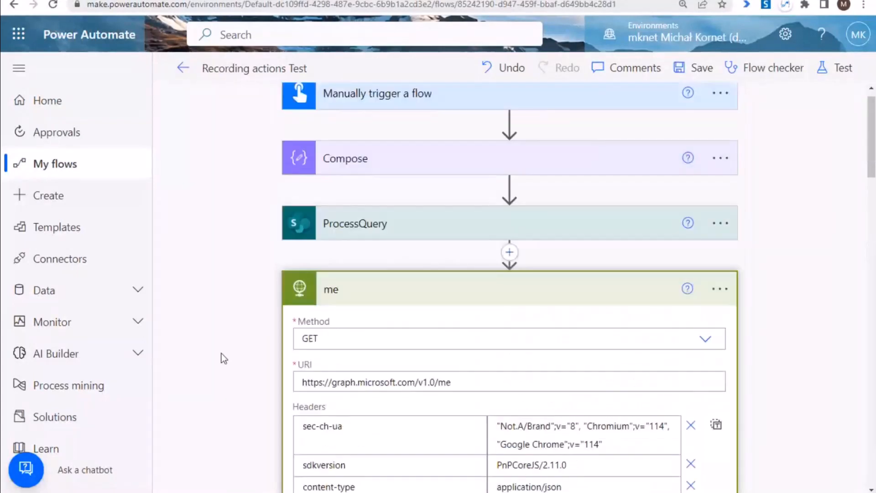
{"action": "scroll", "scroll_direction": "up", "scroll_amount": 3}
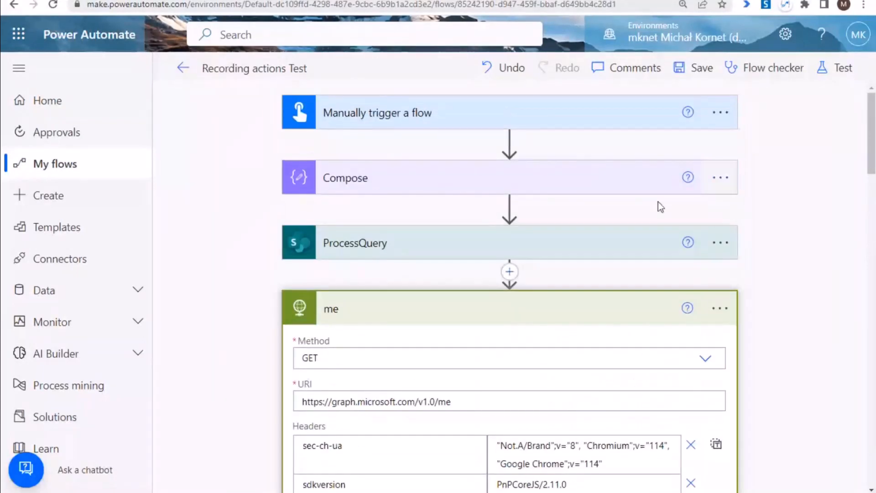
{"action": "mouse_move", "coordinate": [662, 316]}
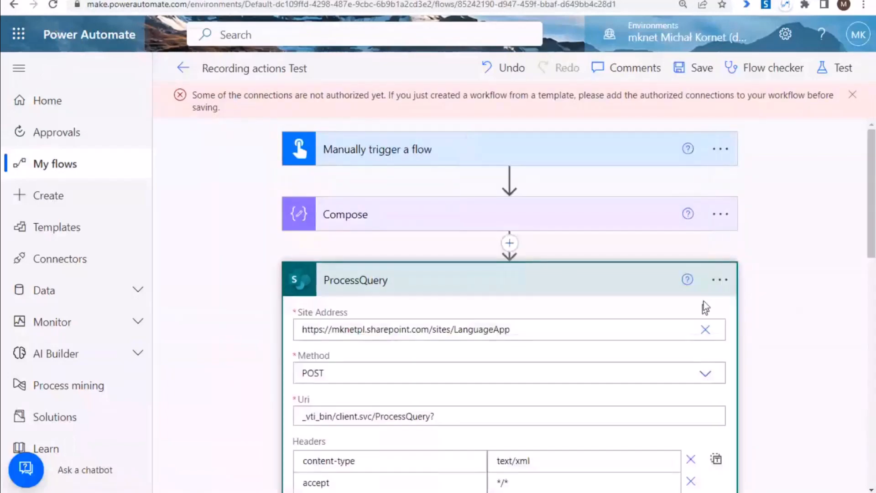
Step: Save the flow and start a test run automatically with a recently used trigger
{"action": "scroll", "scroll_direction": "down", "scroll_amount": 3}
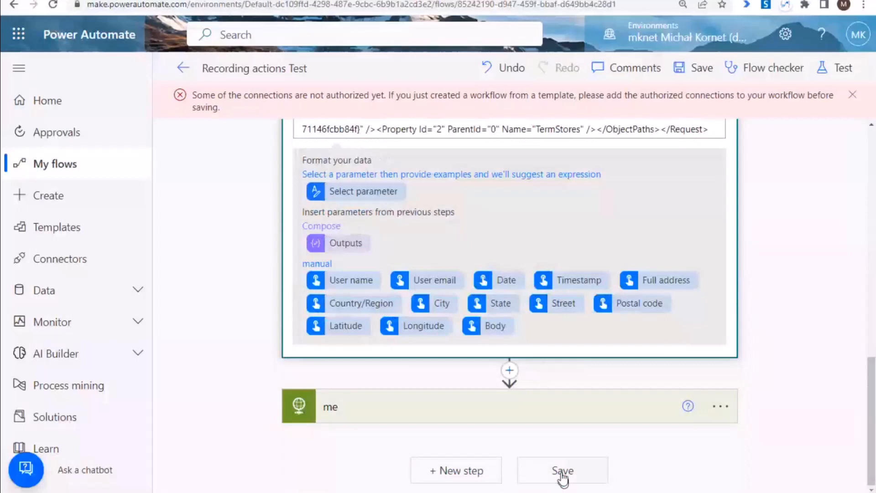
{"action": "left_click", "coordinate": [561, 470]}
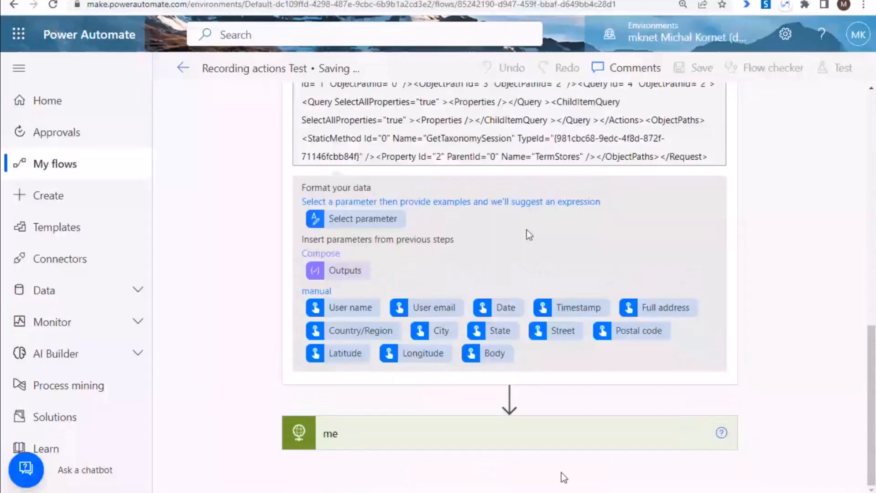
{"action": "left_click", "coordinate": [843, 66]}
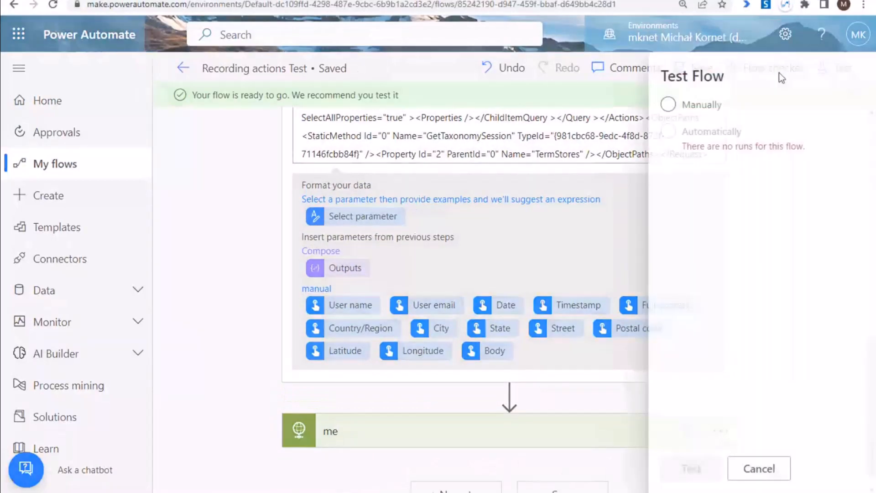
{"action": "left_click", "coordinate": [637, 146]}
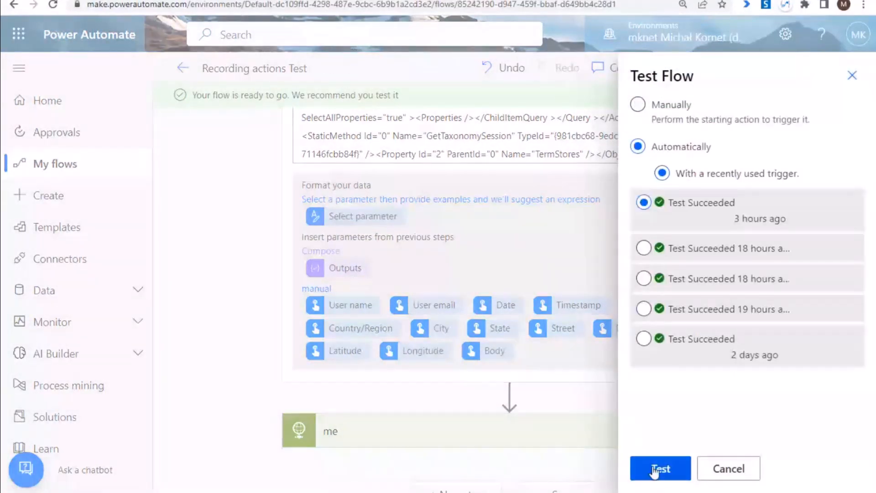
{"action": "left_click", "coordinate": [659, 468]}
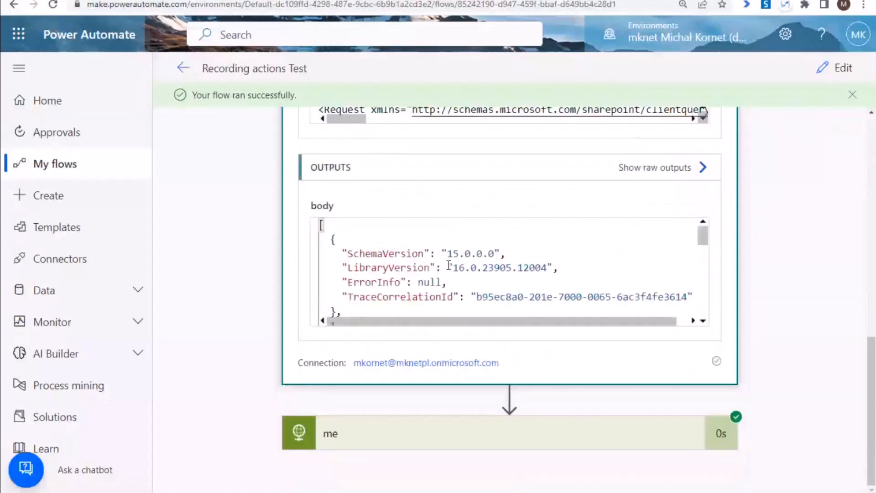
Step: Scroll the run history to check the ProcessQuery outputs and the 'me' action's 200 response body
{"action": "scroll", "scroll_direction": "down", "scroll_amount": 3}
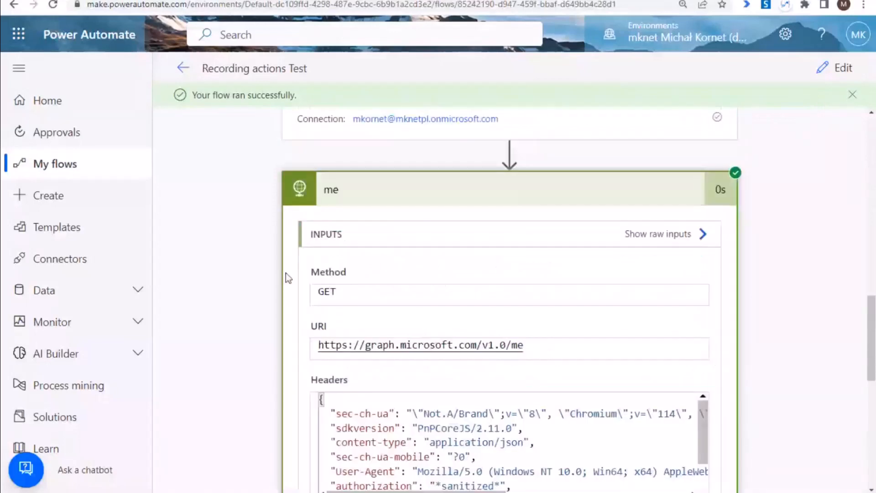
{"action": "scroll", "scroll_direction": "down", "scroll_amount": 3}
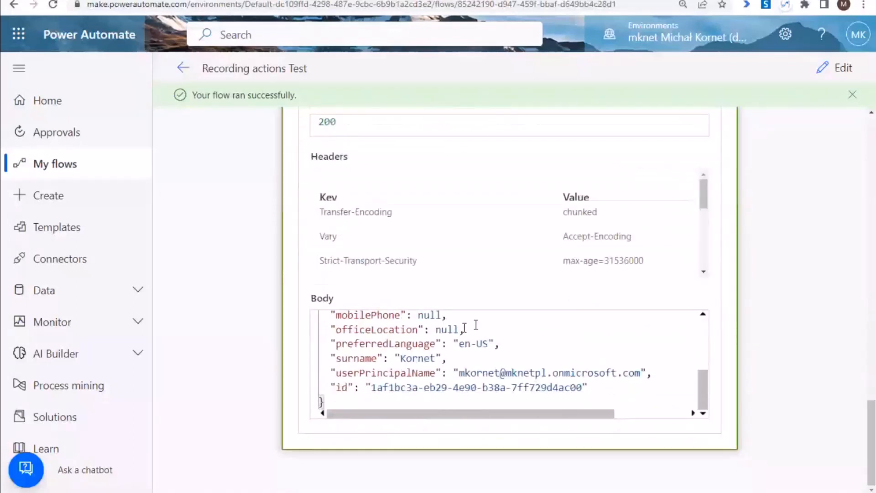
{"action": "scroll", "scroll_direction": "up", "scroll_amount": 3}
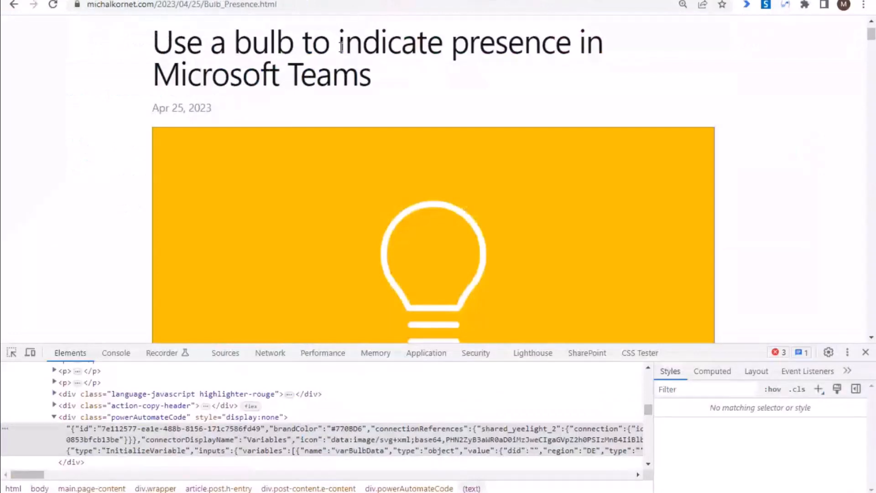
{"action": "mouse_move", "coordinate": [89, 109]}
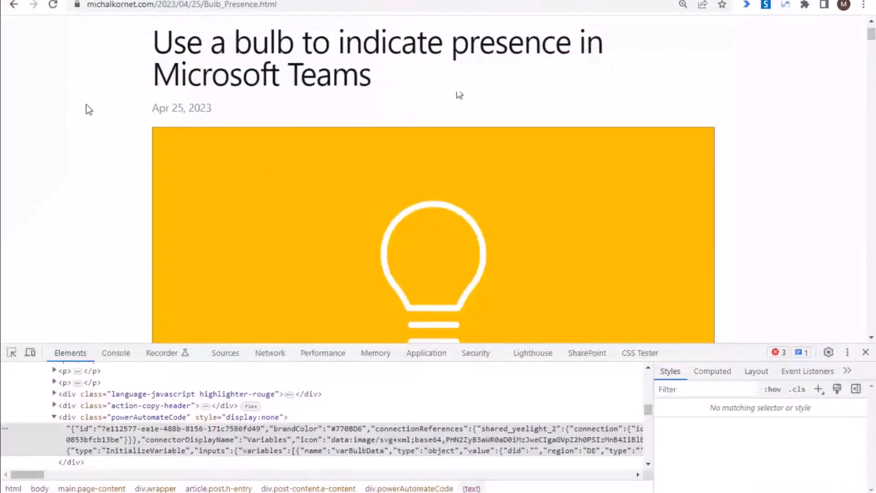
{"action": "mouse_move", "coordinate": [129, 90]}
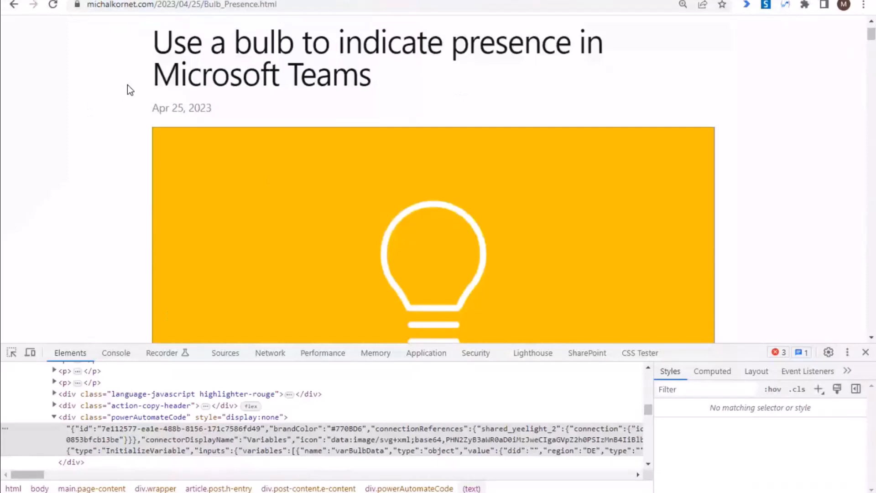
{"action": "mouse_move", "coordinate": [242, 186]}
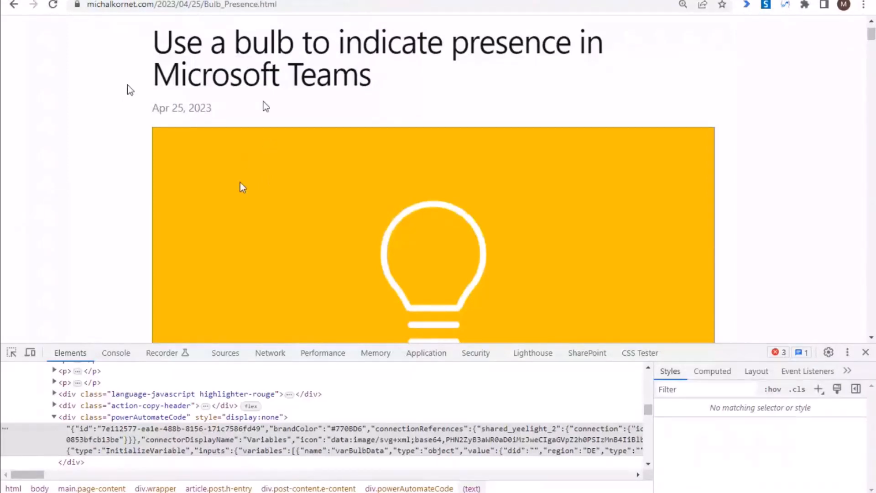
Step: Locate and select the hidden powerAutomateCode div behind the varBulbData example in DevTools
{"action": "scroll", "scroll_direction": "down", "scroll_amount": 3}
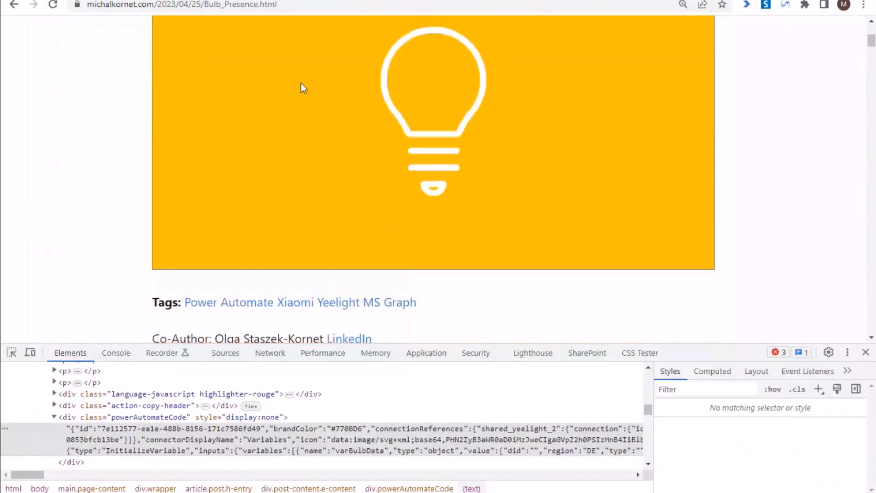
{"action": "scroll", "scroll_direction": "down", "scroll_amount": 3}
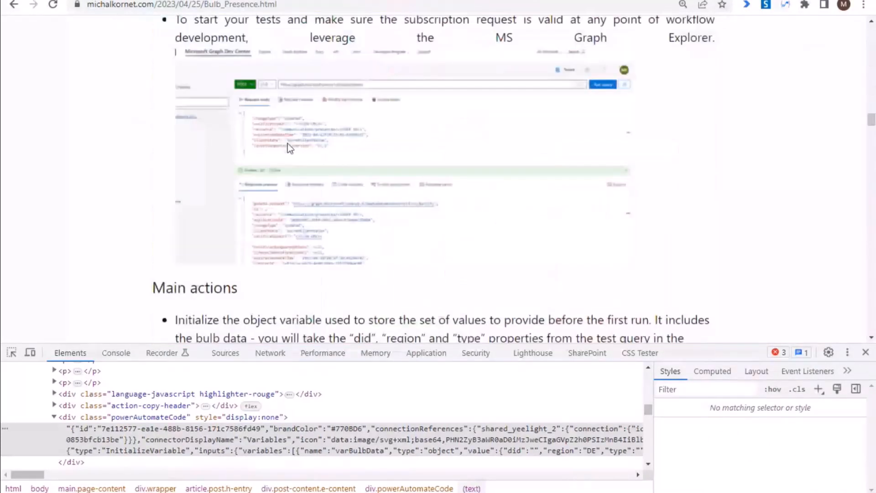
{"action": "scroll", "scroll_direction": "down", "scroll_amount": 3}
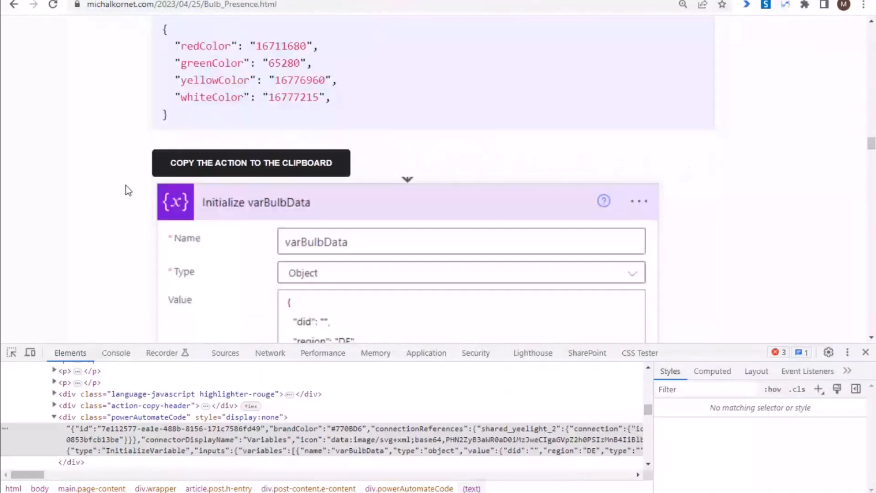
{"action": "scroll", "scroll_direction": "down", "scroll_amount": 3}
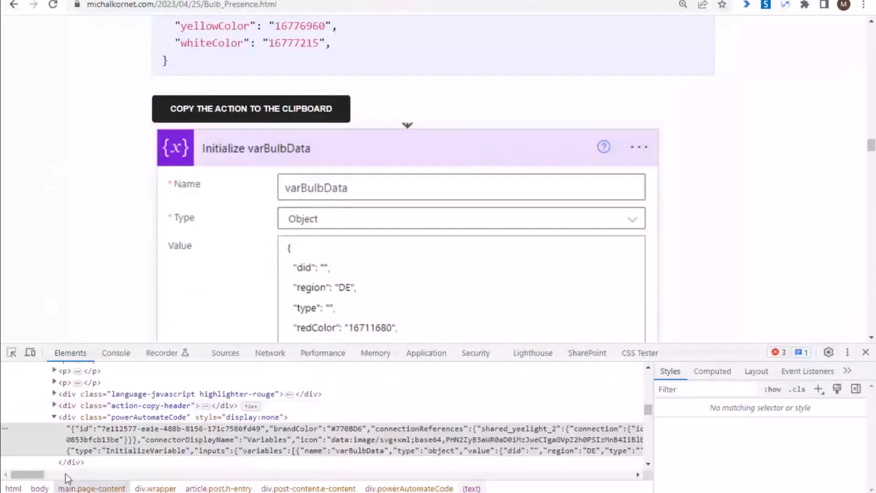
{"action": "mouse_move", "coordinate": [48, 439]}
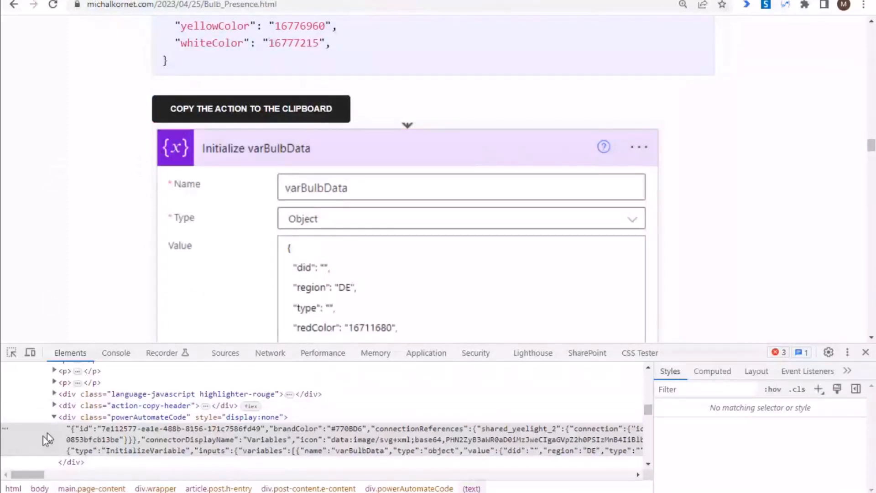
{"action": "mouse_move", "coordinate": [100, 427]}
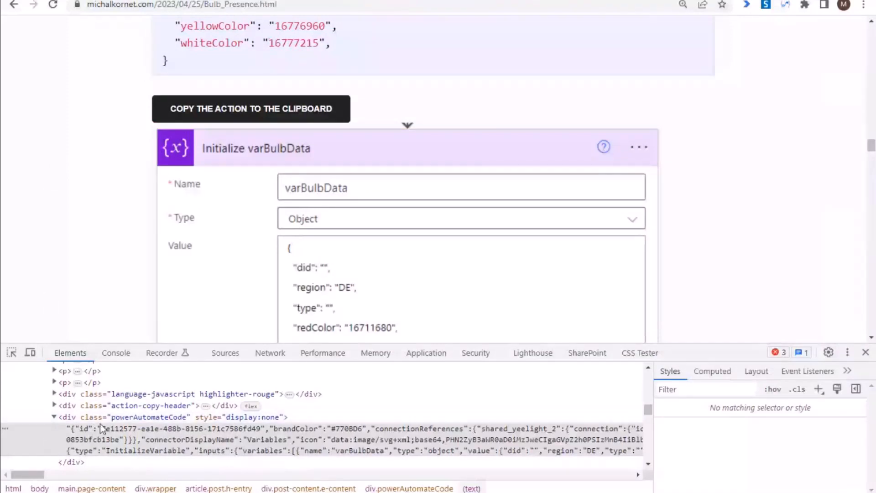
{"action": "left_click", "coordinate": [149, 417]}
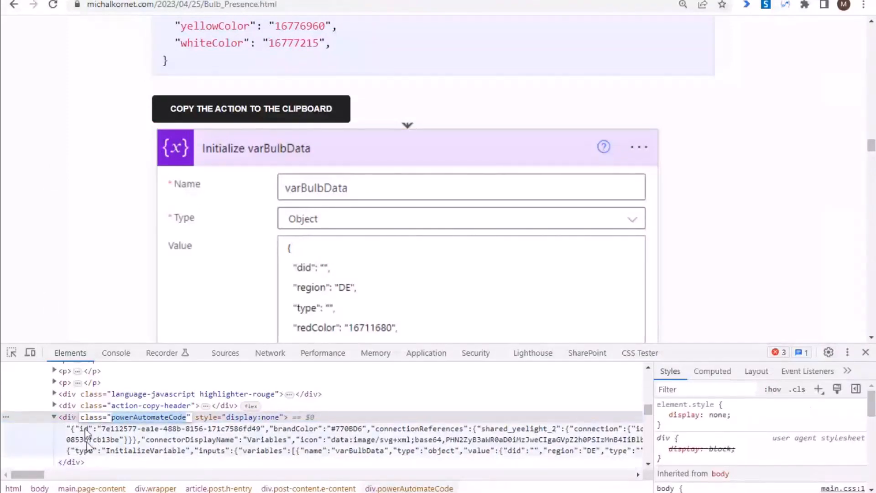
{"action": "mouse_move", "coordinate": [84, 444]}
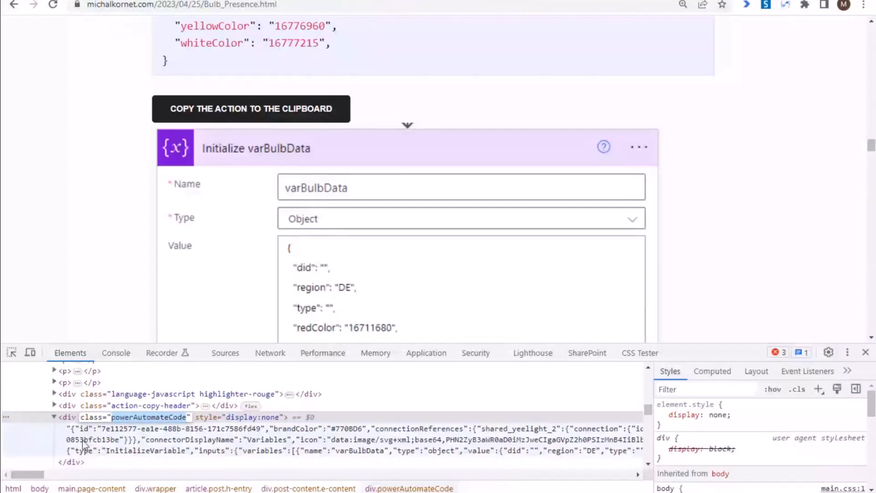
Step: Load the blog page's copyable actions into the extension's Copied Actions list
{"action": "left_click", "coordinate": [746, 5]}
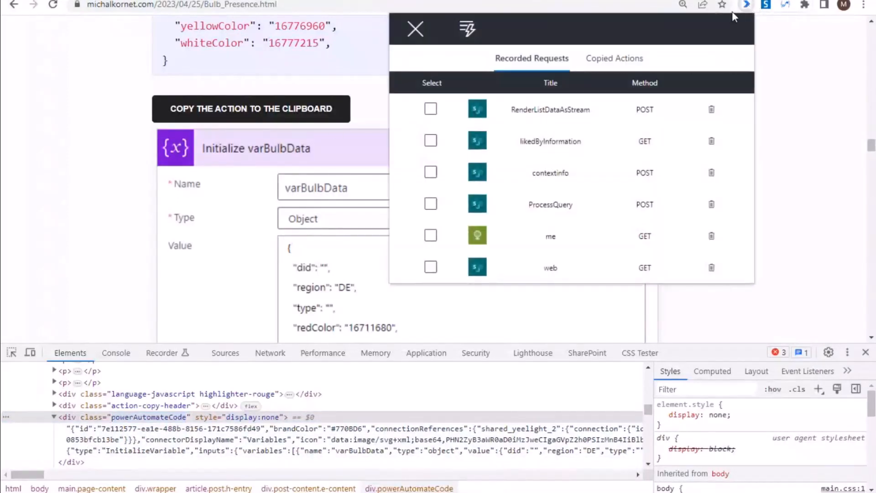
{"action": "left_click", "coordinate": [615, 59]}
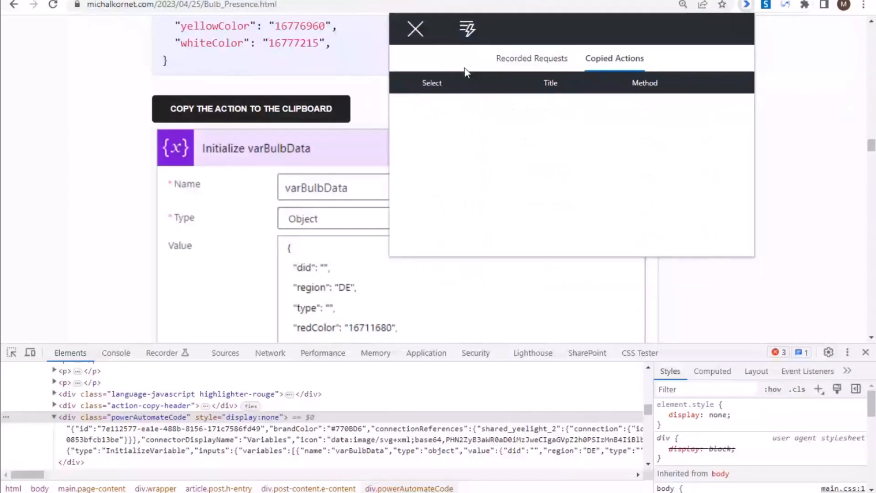
{"action": "mouse_move", "coordinate": [467, 29]}
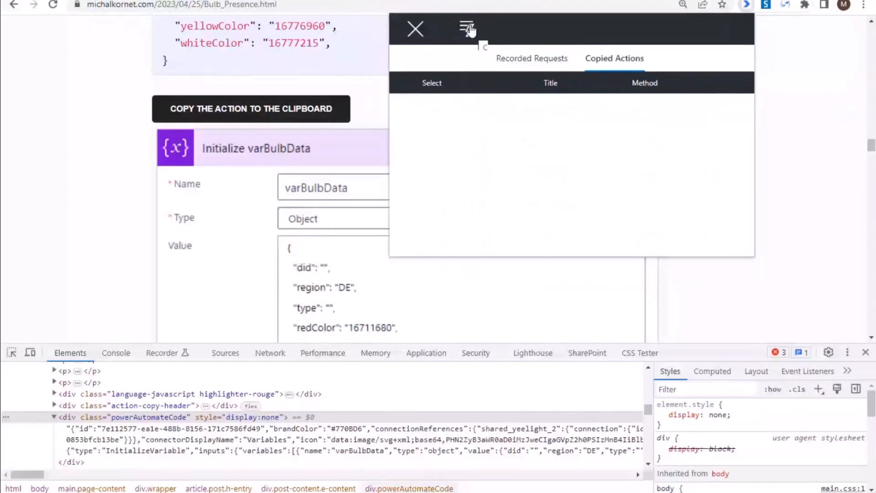
{"action": "left_click", "coordinate": [467, 29]}
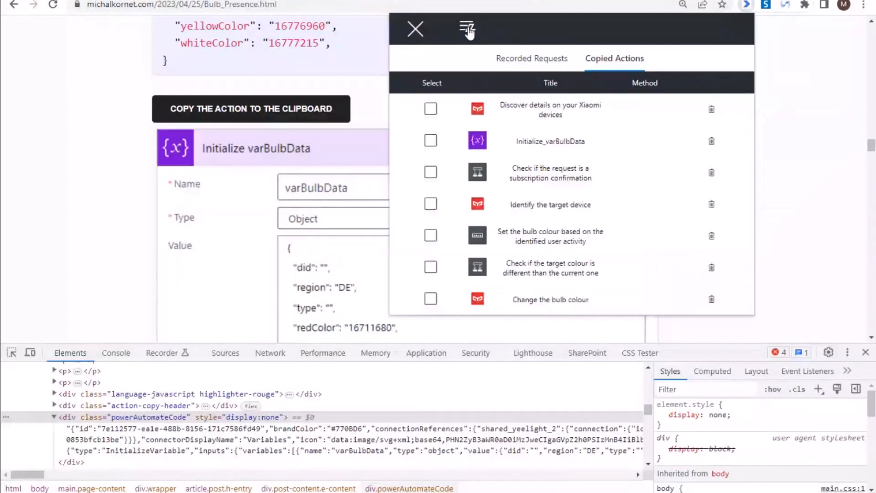
{"action": "left_click", "coordinate": [429, 173]}
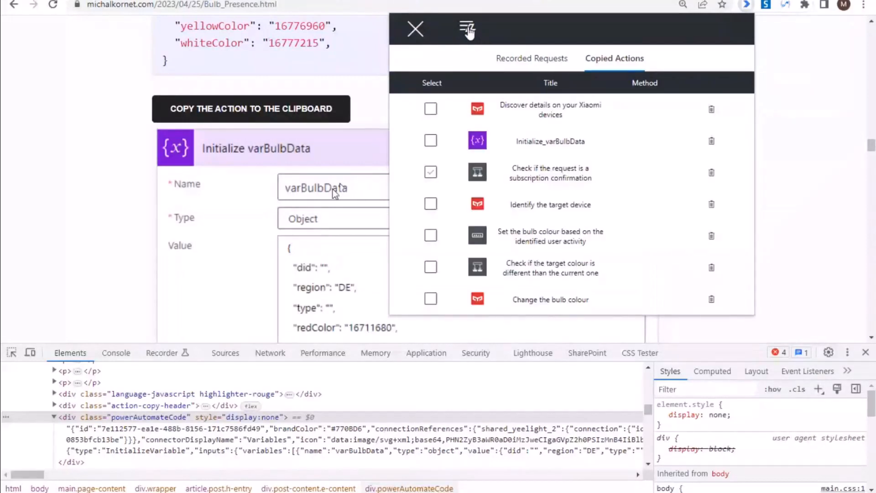
{"action": "scroll", "scroll_direction": "down", "scroll_amount": 3}
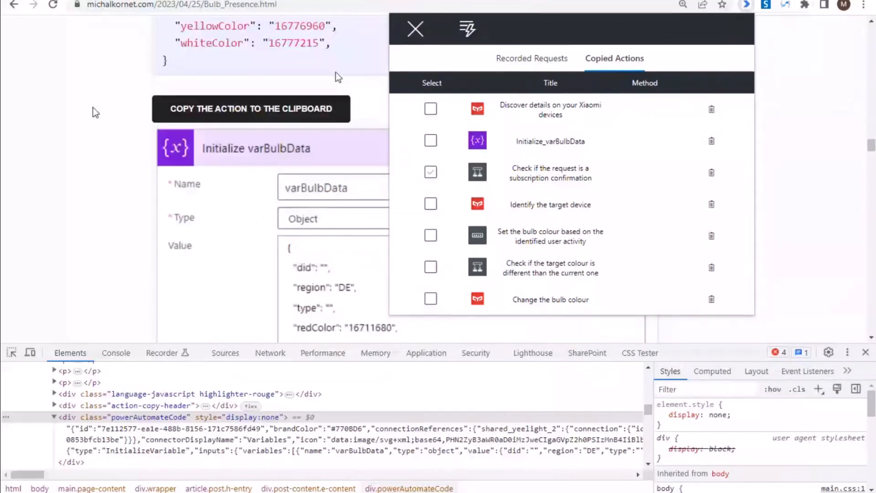
Step: Tick Initialize_varBulbData and the bulb colour action, then view the Blogs Example flow's My clipboard
{"action": "left_click", "coordinate": [430, 141]}
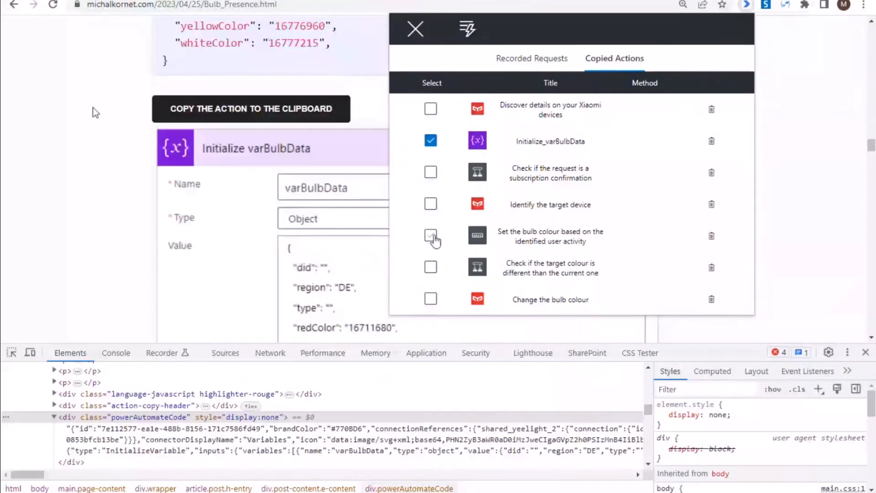
{"action": "left_click", "coordinate": [429, 235]}
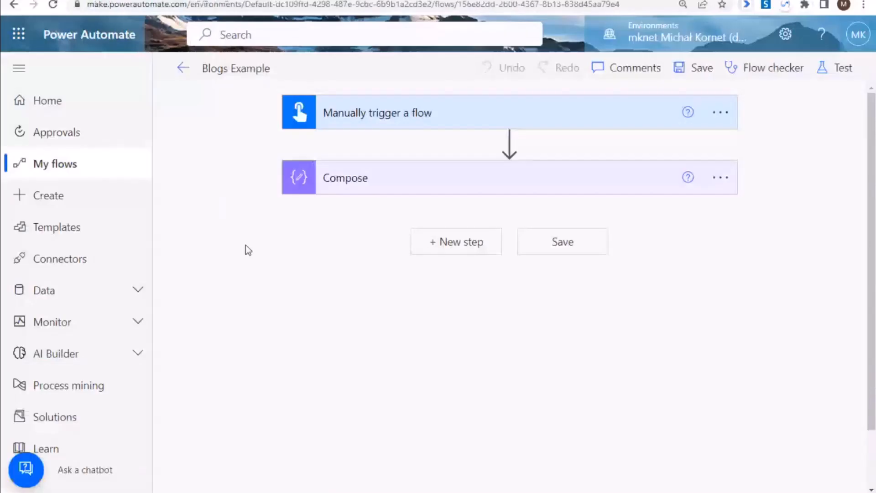
{"action": "left_click", "coordinate": [455, 240]}
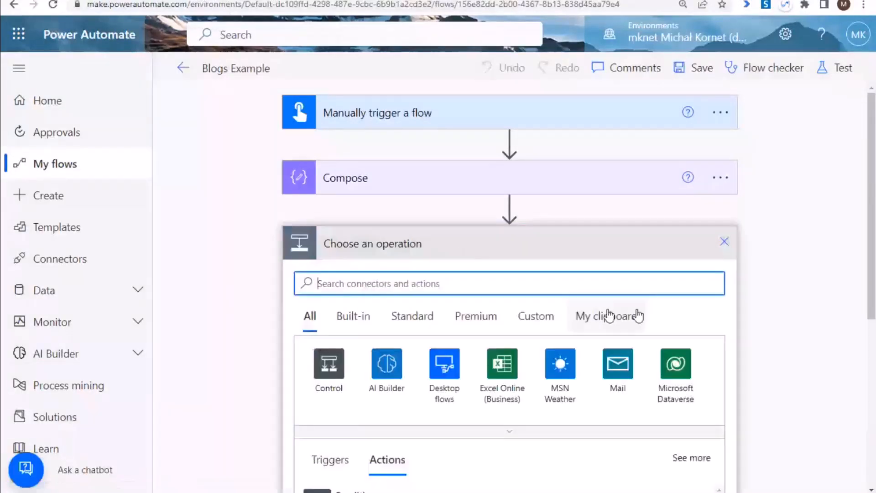
{"action": "left_click", "coordinate": [604, 316]}
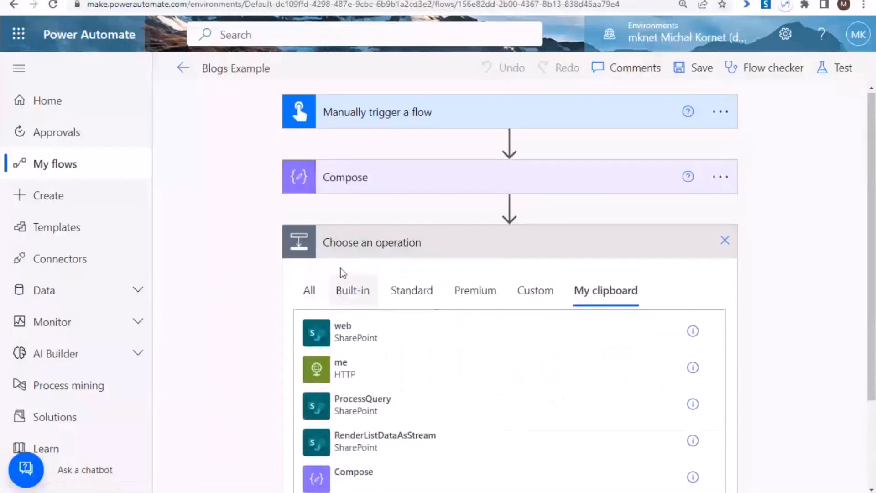
Step: Copy Initialize_varBulbData and the bulb colour action from Copied Actions into the flow clipboard, confirming the prompt
{"action": "left_click", "coordinate": [746, 6]}
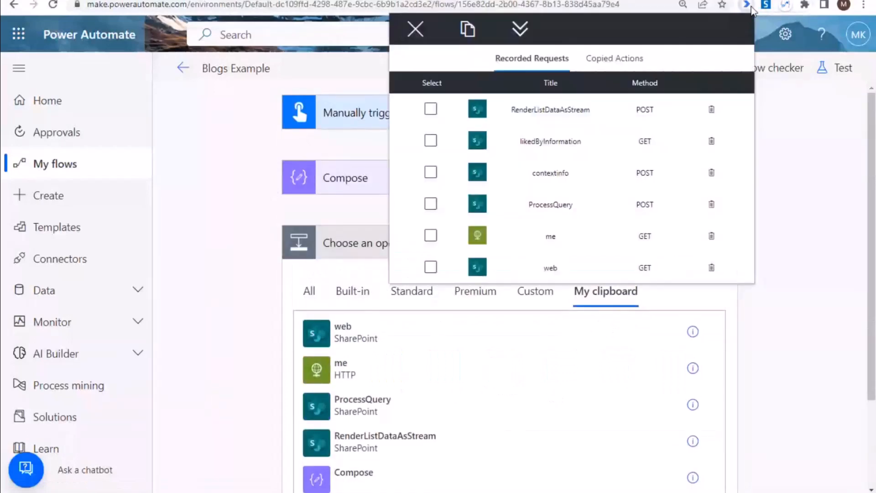
{"action": "left_click", "coordinate": [614, 58]}
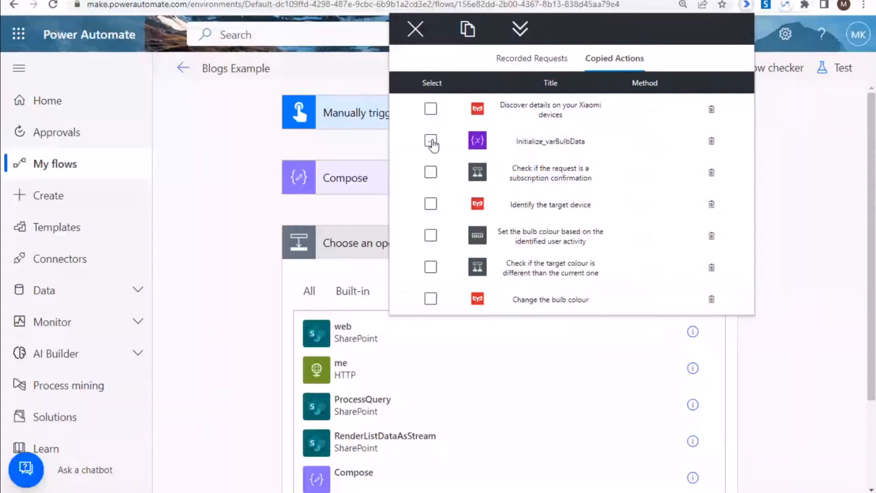
{"action": "left_click", "coordinate": [429, 140]}
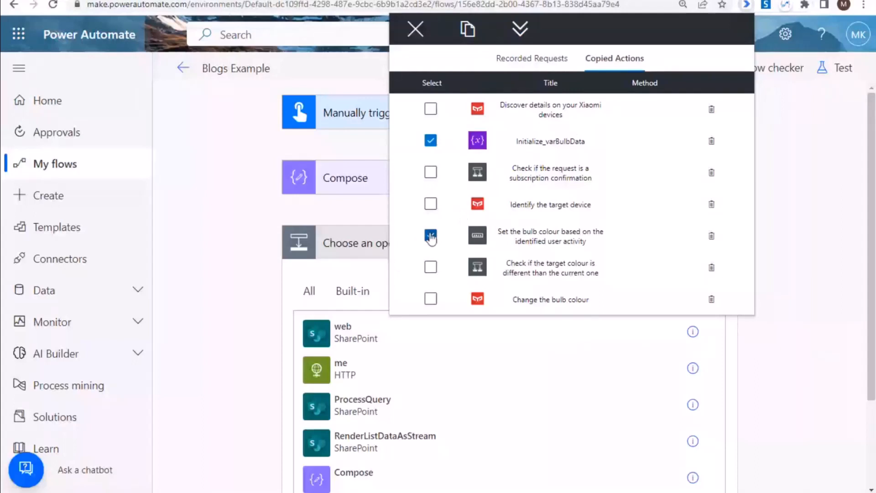
{"action": "left_click", "coordinate": [467, 29]}
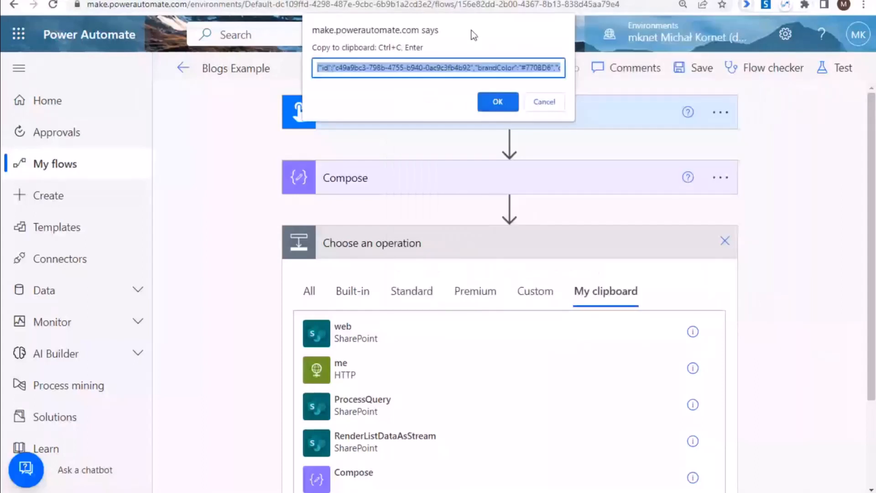
{"action": "left_click", "coordinate": [497, 101]}
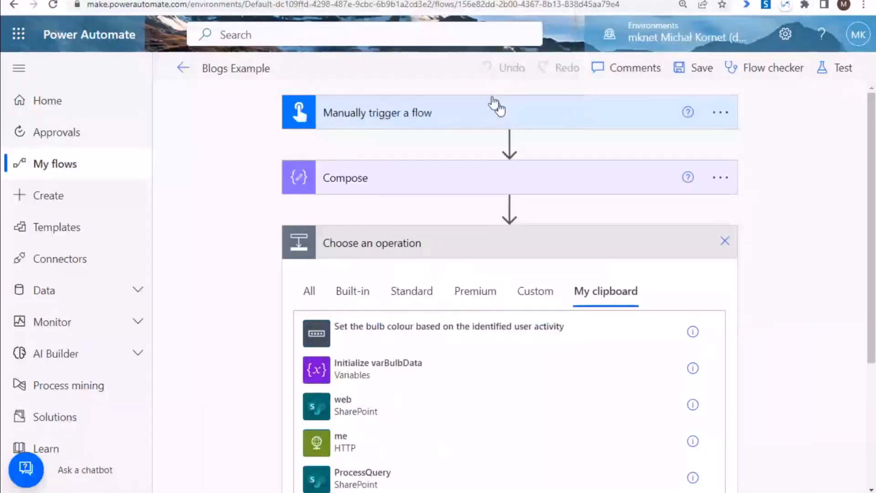
Step: Add Initialize varBulbData and then the bulb colour action from My clipboard to the flow
{"action": "left_click", "coordinate": [378, 367]}
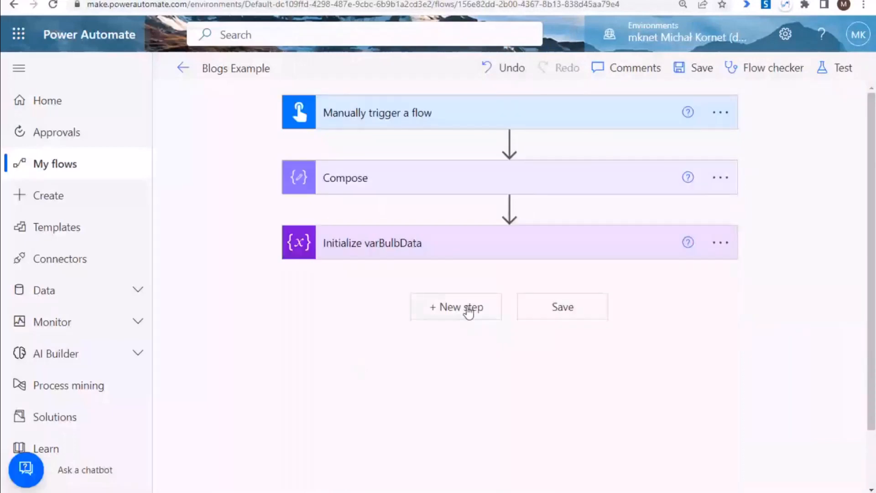
{"action": "left_click", "coordinate": [456, 307]}
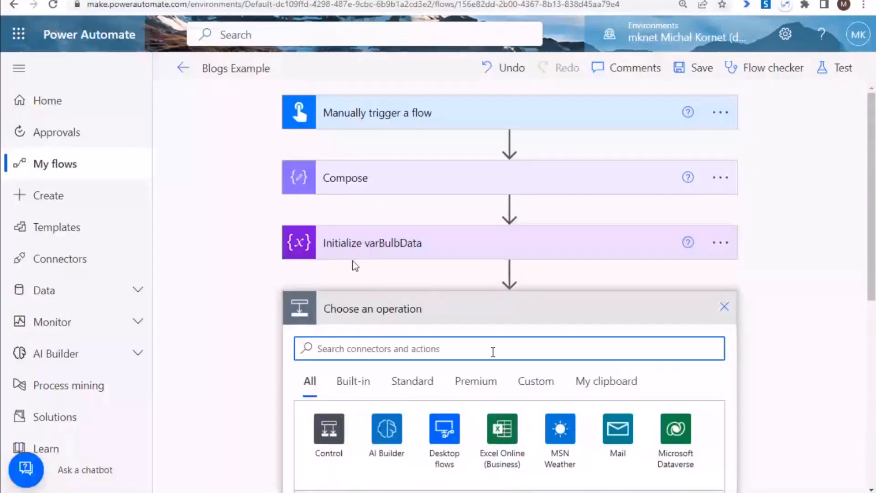
{"action": "left_click", "coordinate": [724, 307]}
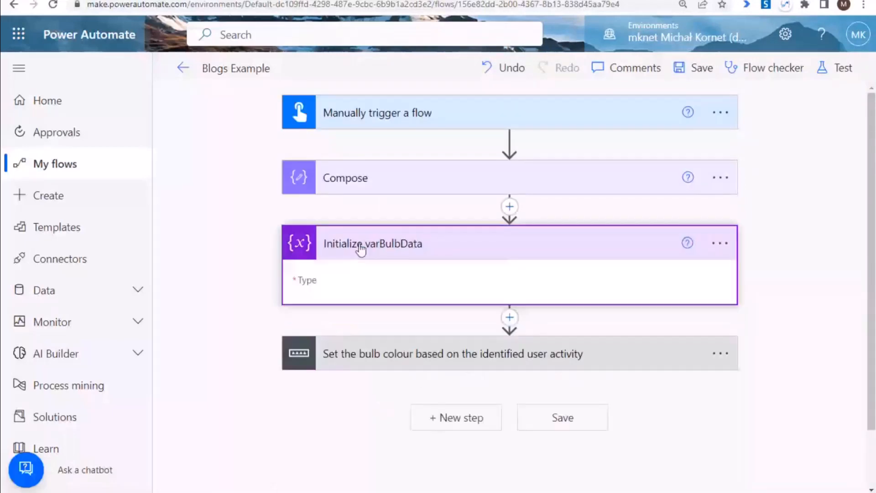
Step: Expand the varBulbData step and review both cards' values and switch cases
{"action": "left_click", "coordinate": [373, 243]}
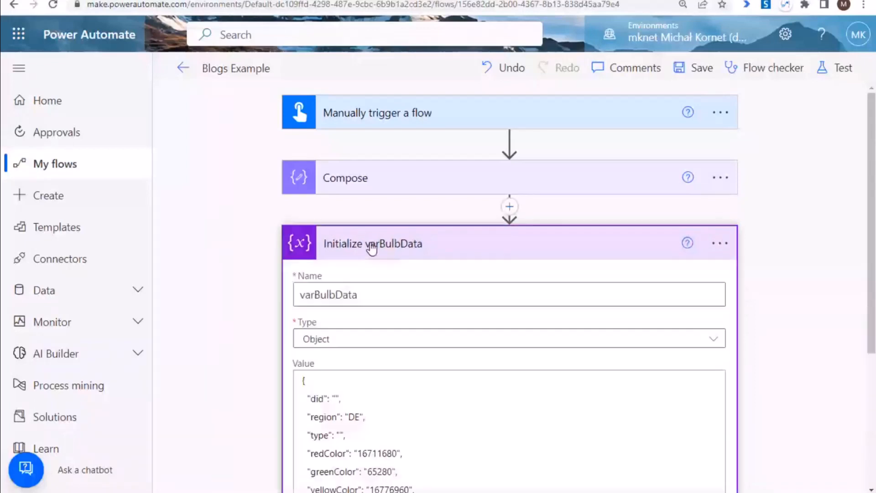
{"action": "scroll", "scroll_direction": "down", "scroll_amount": 3}
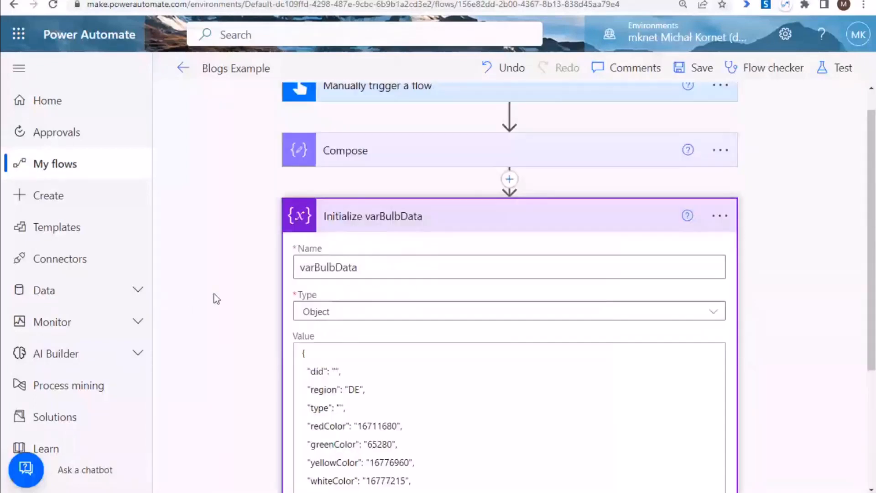
{"action": "mouse_move", "coordinate": [287, 267]}
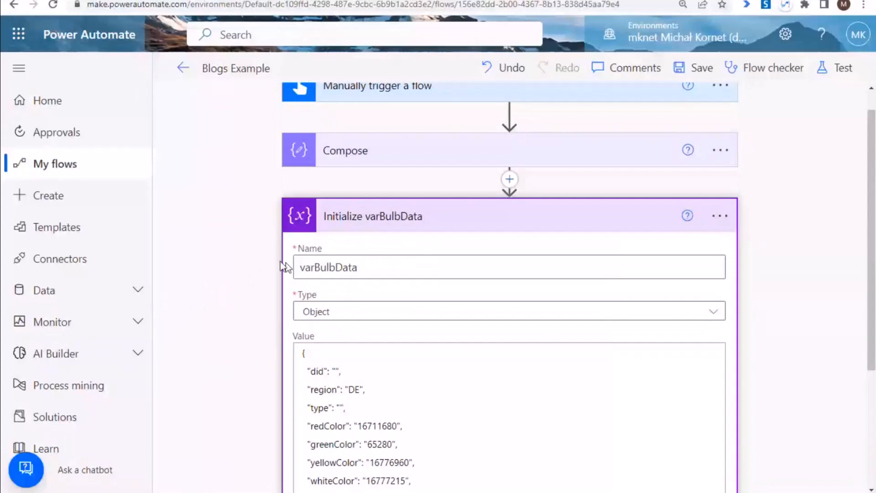
{"action": "scroll", "scroll_direction": "down", "scroll_amount": 3}
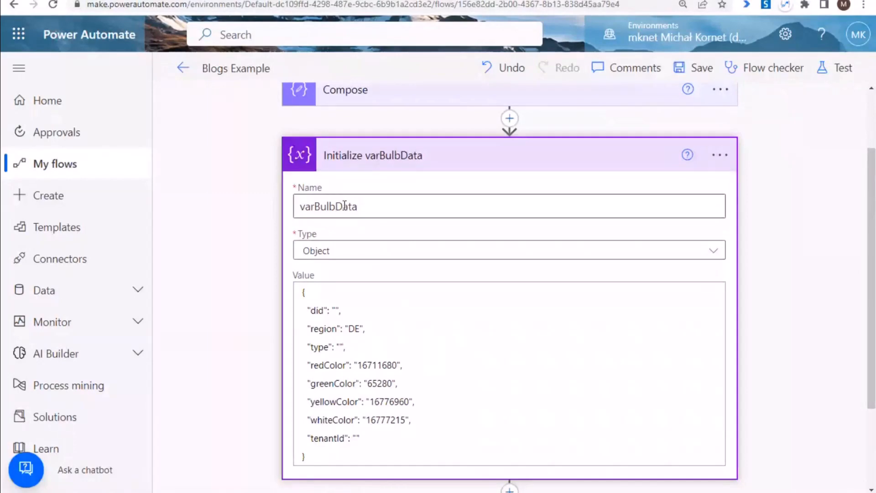
{"action": "scroll", "scroll_direction": "down", "scroll_amount": 3}
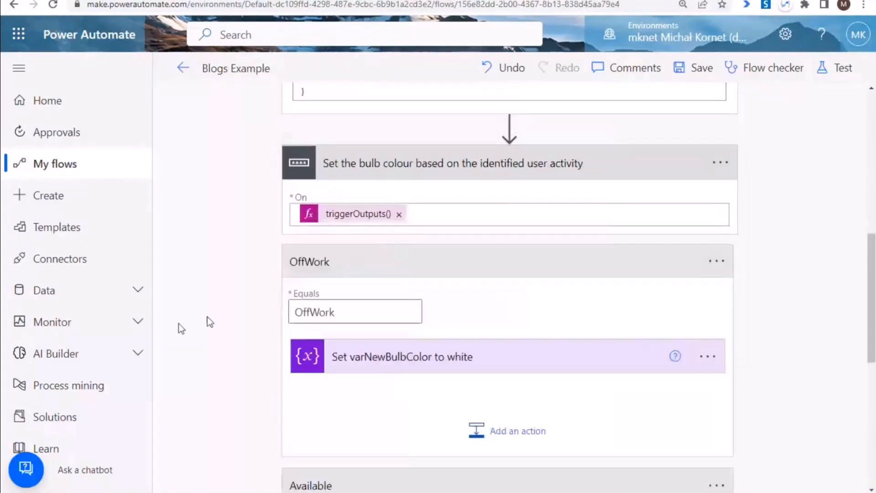
{"action": "mouse_move", "coordinate": [352, 256]}
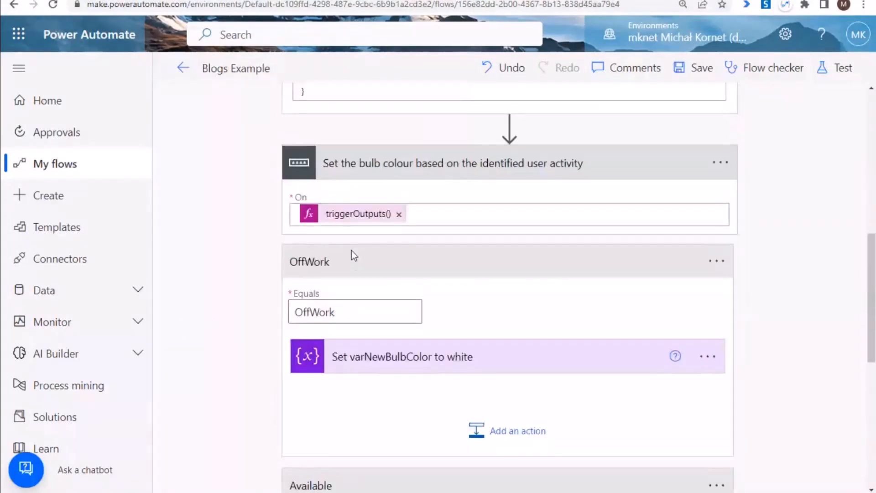
{"action": "scroll", "scroll_direction": "up", "scroll_amount": 3}
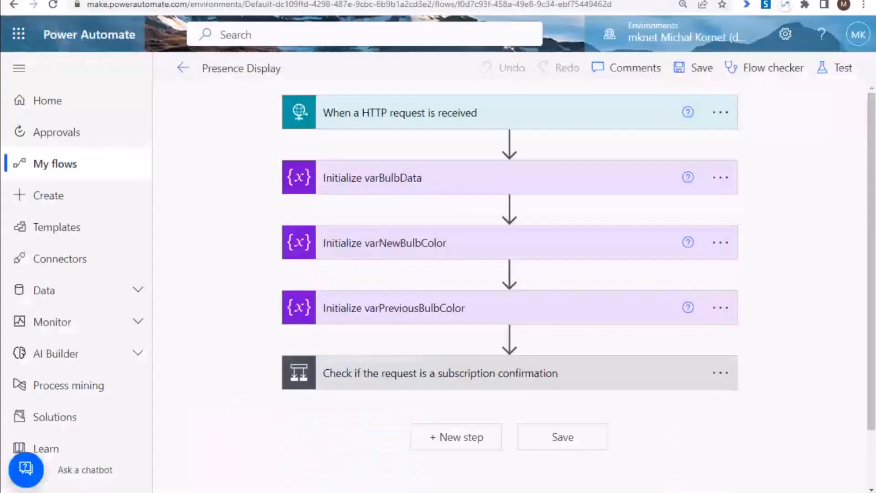
{"action": "mouse_move", "coordinate": [476, 413]}
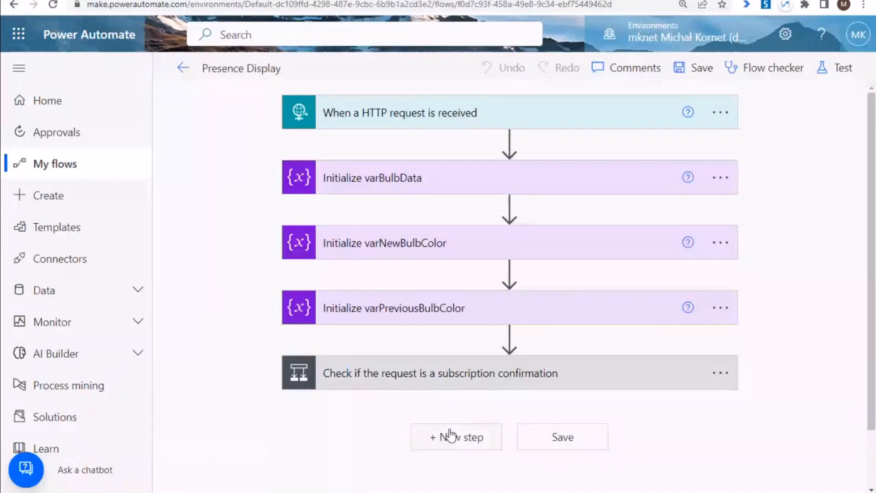
Step: Close the extension's recorded requests and add a new step after the subscription-confirmation check
{"action": "left_click", "coordinate": [745, 5]}
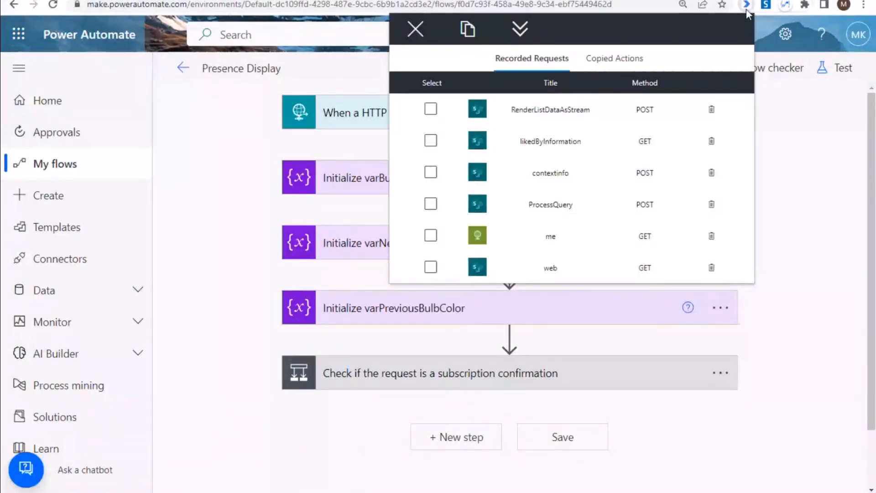
{"action": "mouse_move", "coordinate": [592, 50]}
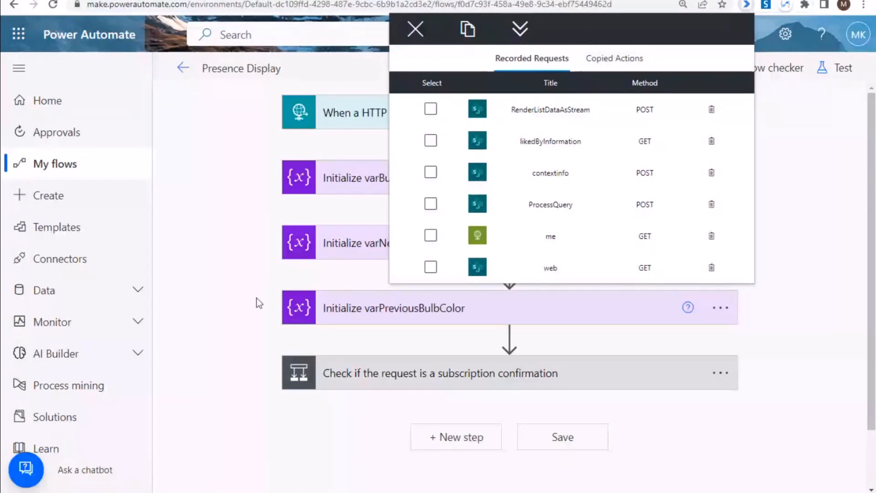
{"action": "mouse_move", "coordinate": [462, 436]}
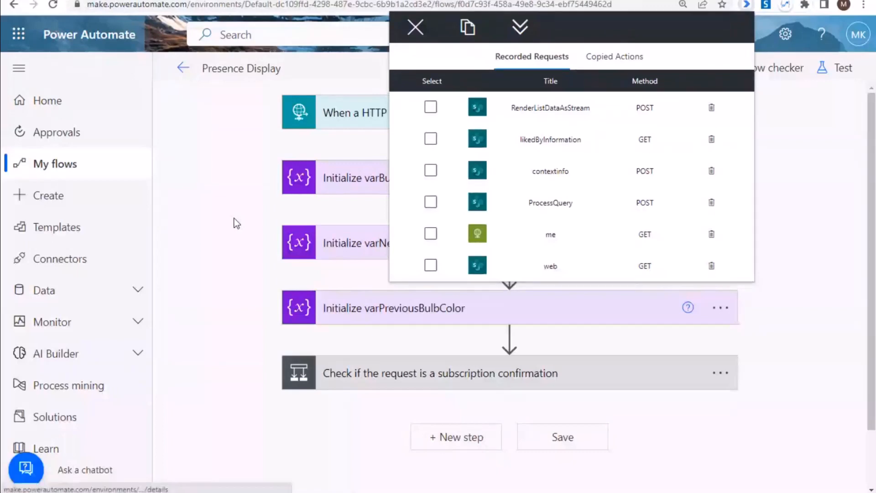
{"action": "left_click", "coordinate": [414, 27]}
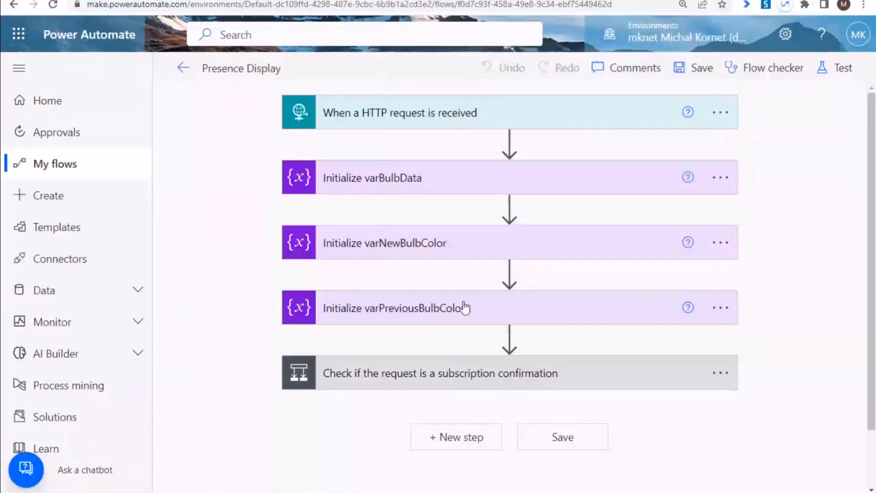
{"action": "left_click", "coordinate": [456, 436]}
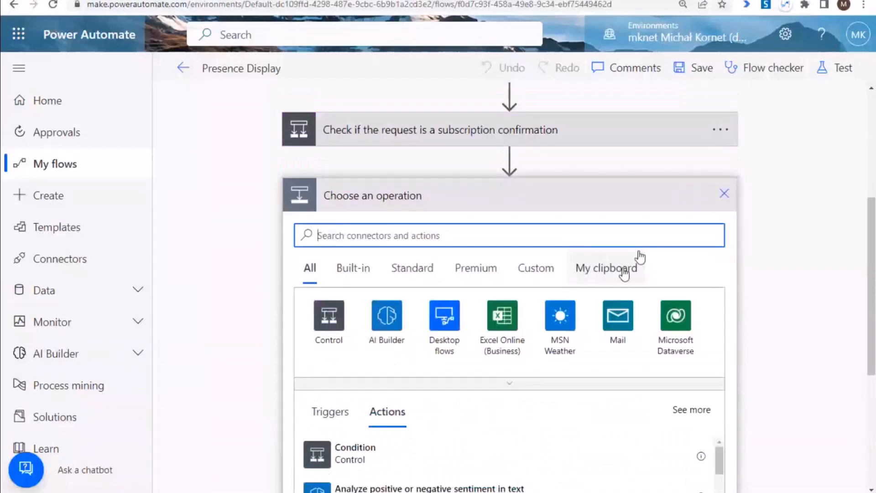
{"action": "mouse_move", "coordinate": [623, 274]}
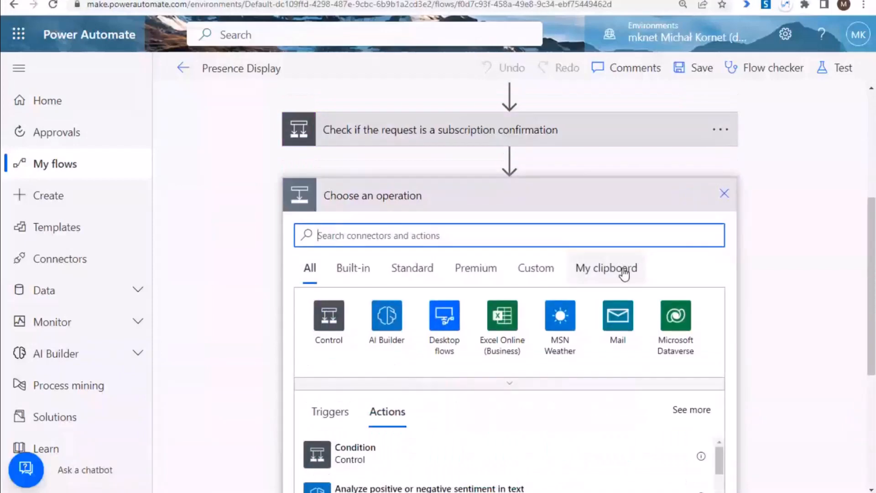
Step: Pull the eight flow clipboard actions into the extension's Copied Actions via Get 'My Clipboard' Actions
{"action": "left_click", "coordinate": [605, 267]}
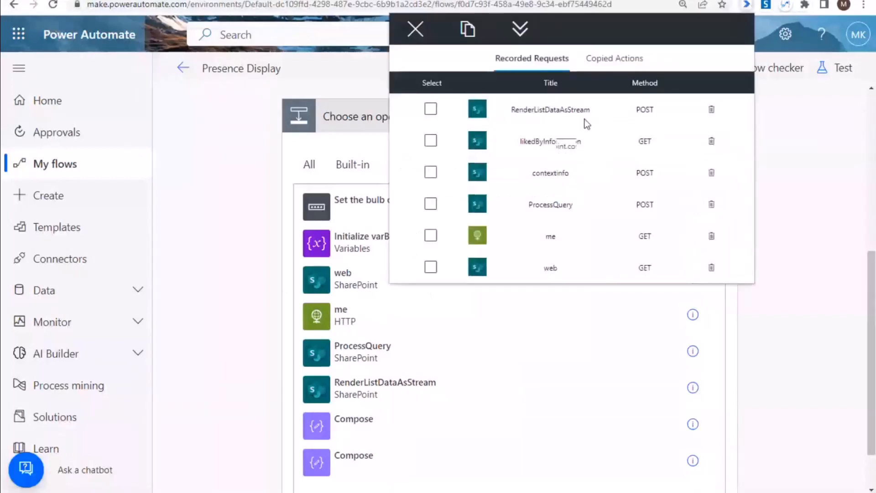
{"action": "left_click", "coordinate": [613, 58]}
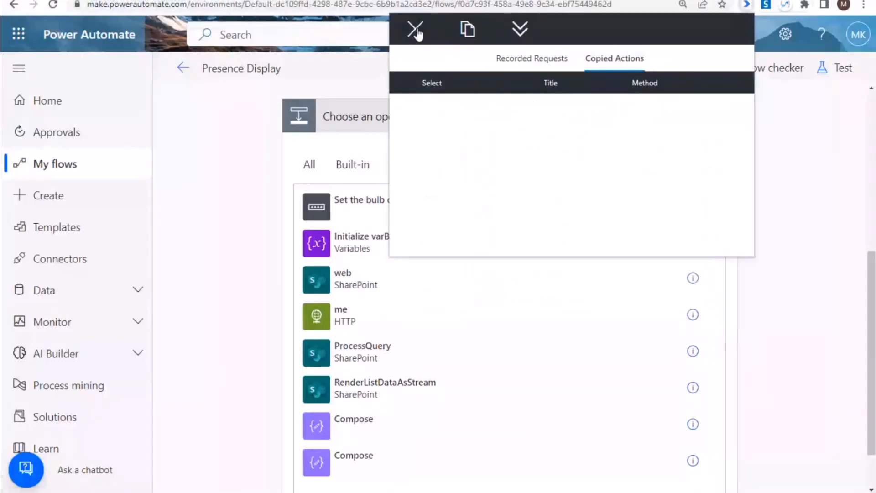
{"action": "mouse_move", "coordinate": [519, 29]}
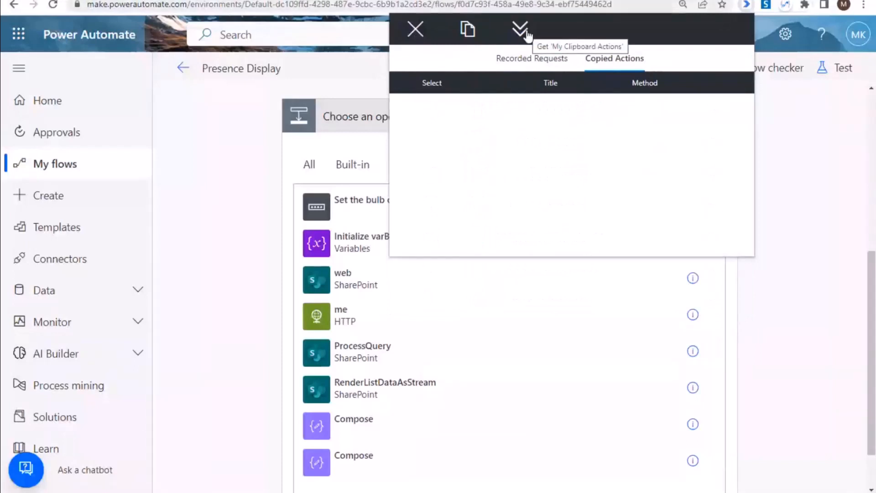
{"action": "left_click", "coordinate": [519, 29]}
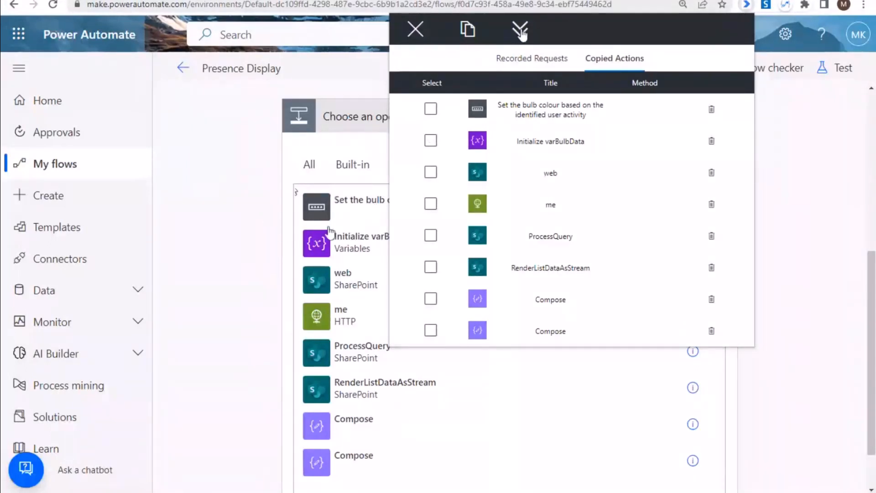
{"action": "mouse_move", "coordinate": [239, 150]}
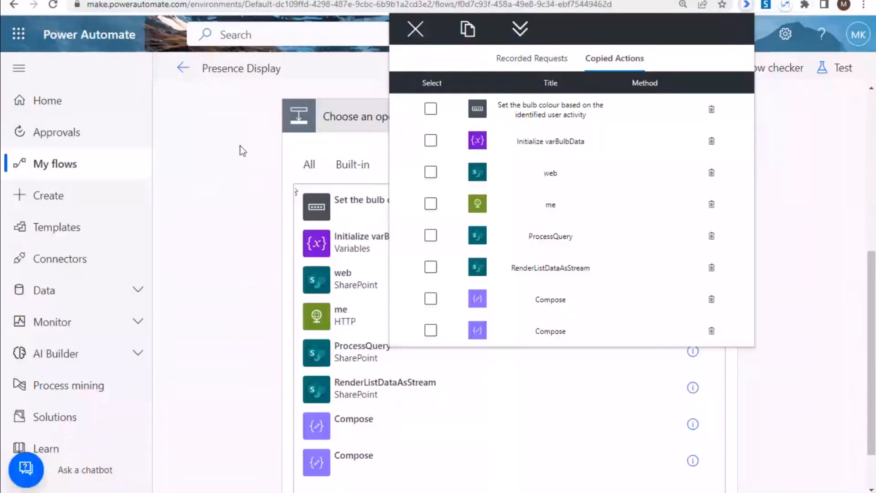
{"action": "left_click", "coordinate": [414, 28]}
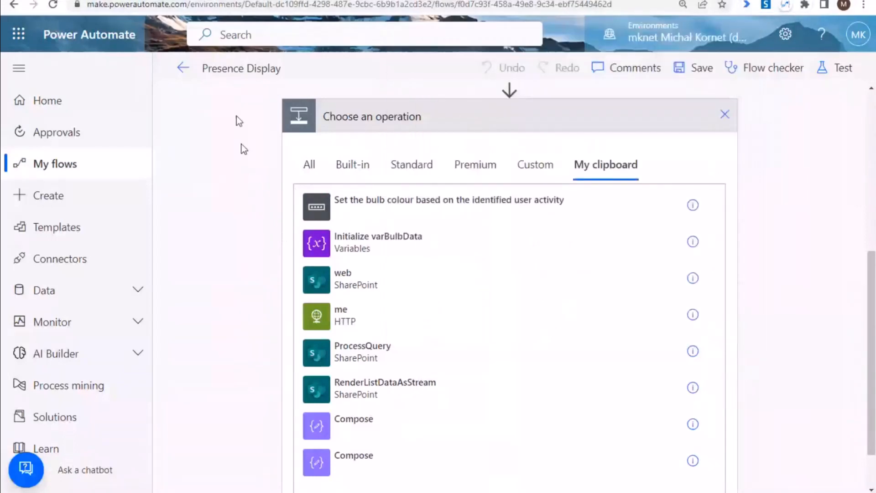
{"action": "mouse_move", "coordinate": [553, 153]}
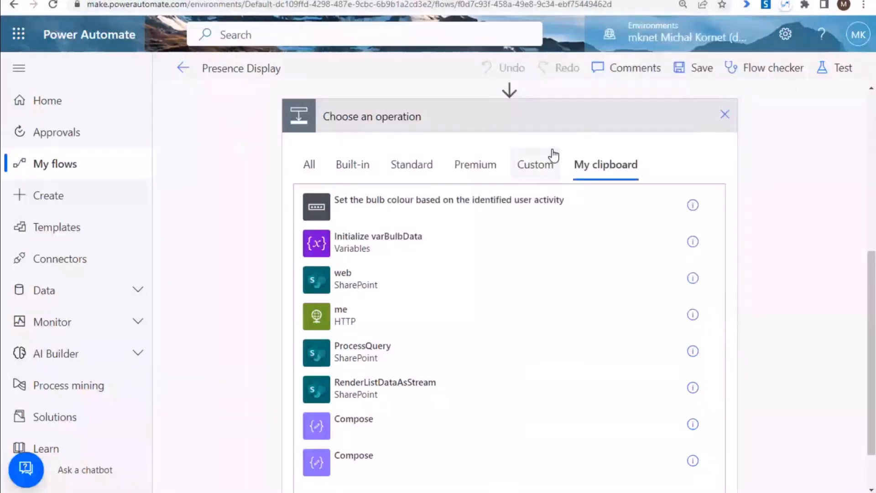
{"action": "mouse_move", "coordinate": [774, 22]}
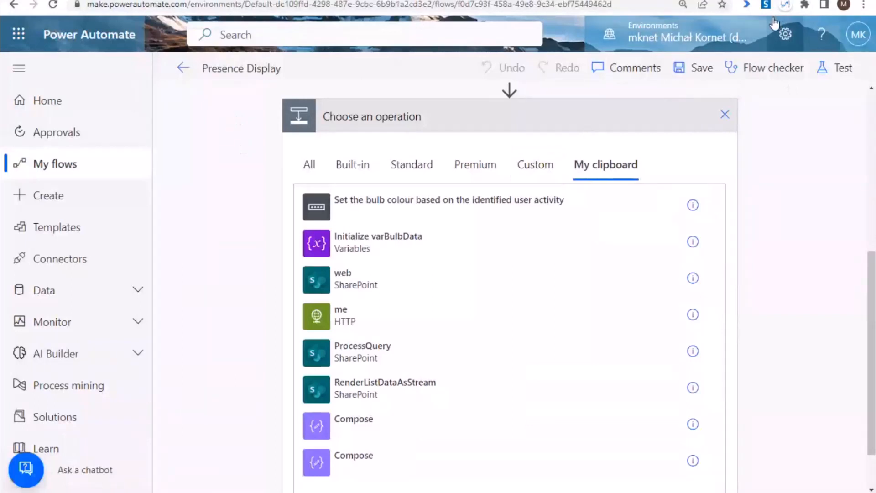
{"action": "mouse_move", "coordinate": [745, 53]}
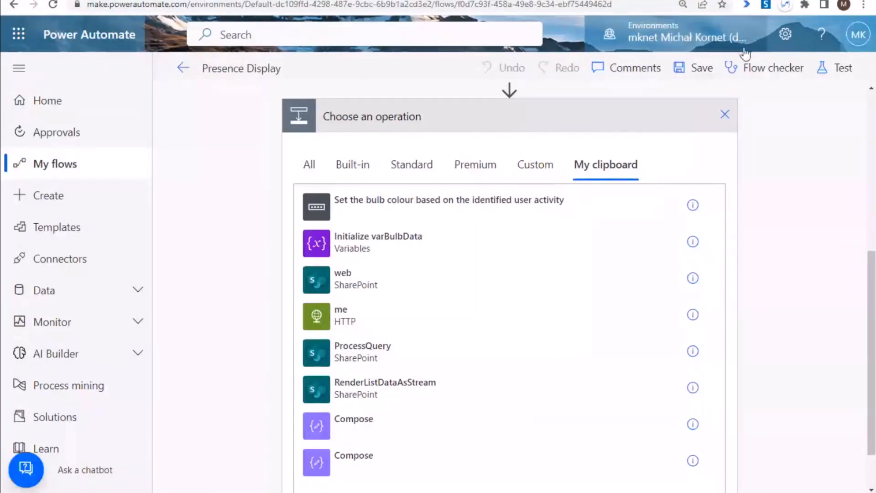
Step: Open a new incognito window and check the extension's Copied Actions list there
{"action": "left_click", "coordinate": [869, 6]}
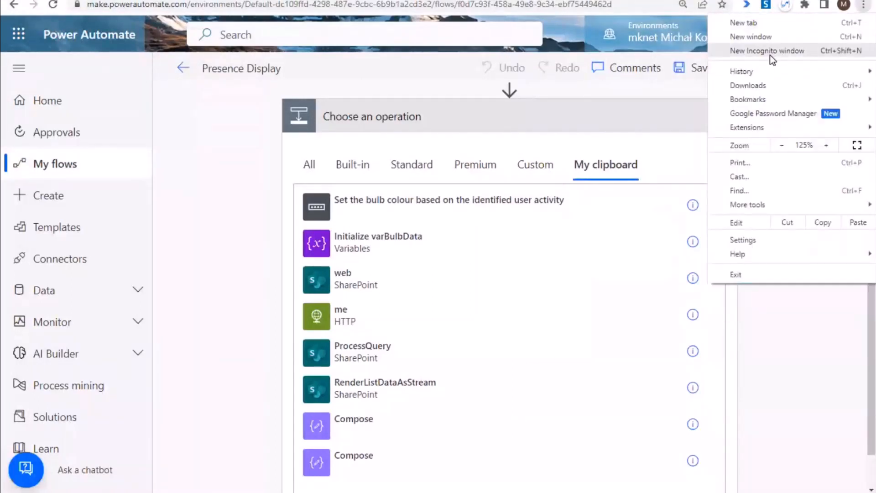
{"action": "left_click", "coordinate": [767, 50]}
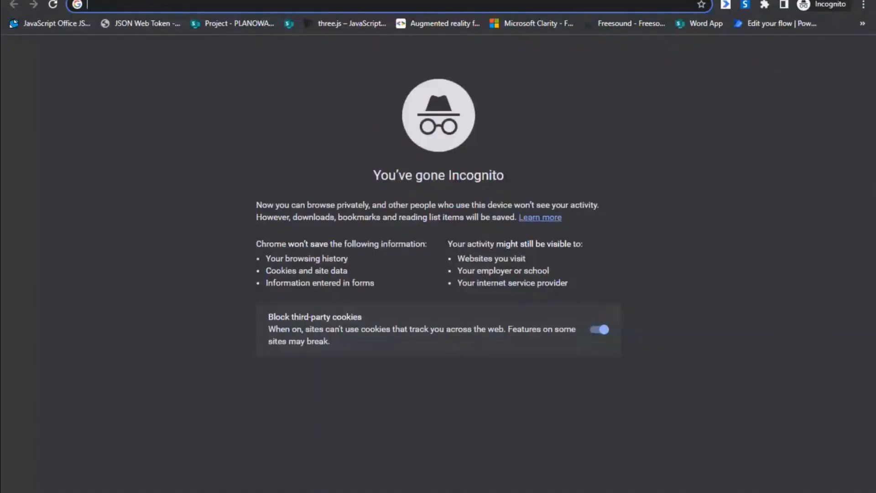
{"action": "mouse_move", "coordinate": [744, 5]}
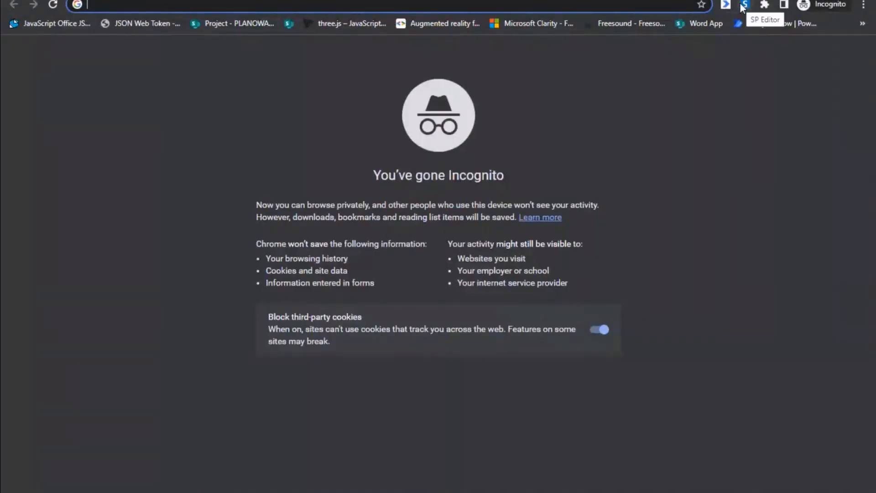
{"action": "left_click", "coordinate": [745, 6]}
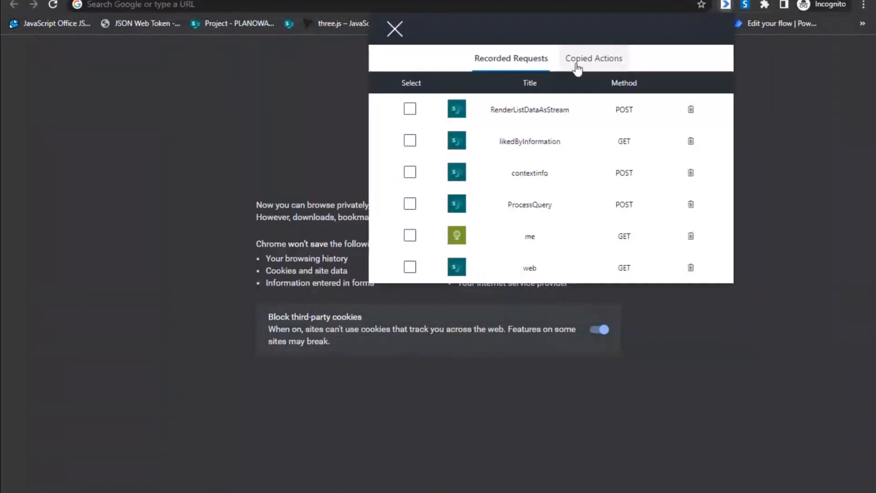
{"action": "left_click", "coordinate": [593, 59]}
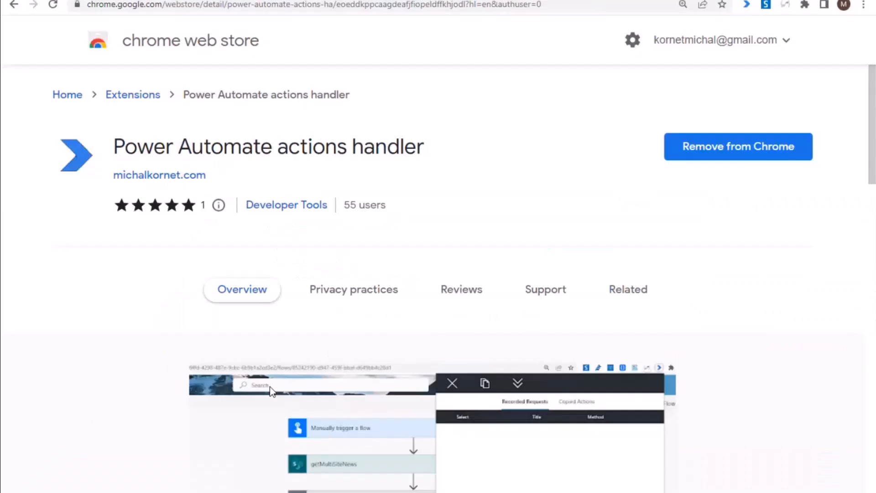
{"action": "mouse_move", "coordinate": [168, 124]}
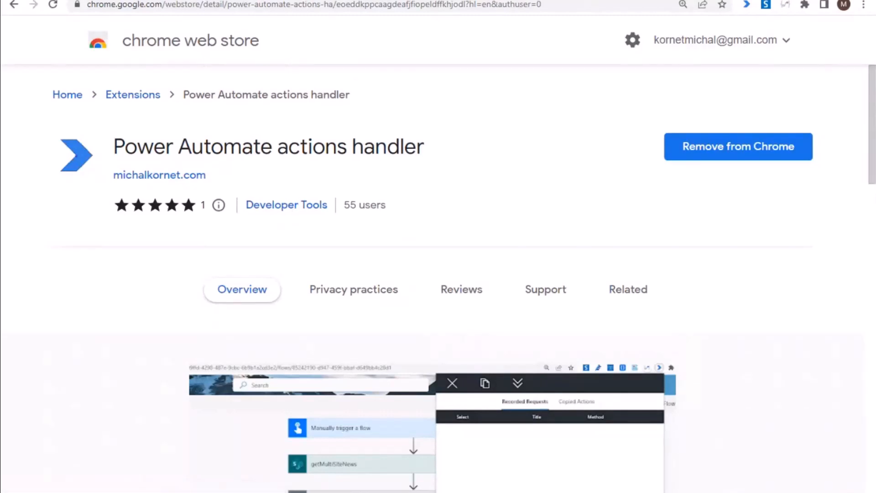
{"action": "mouse_move", "coordinate": [767, 217]}
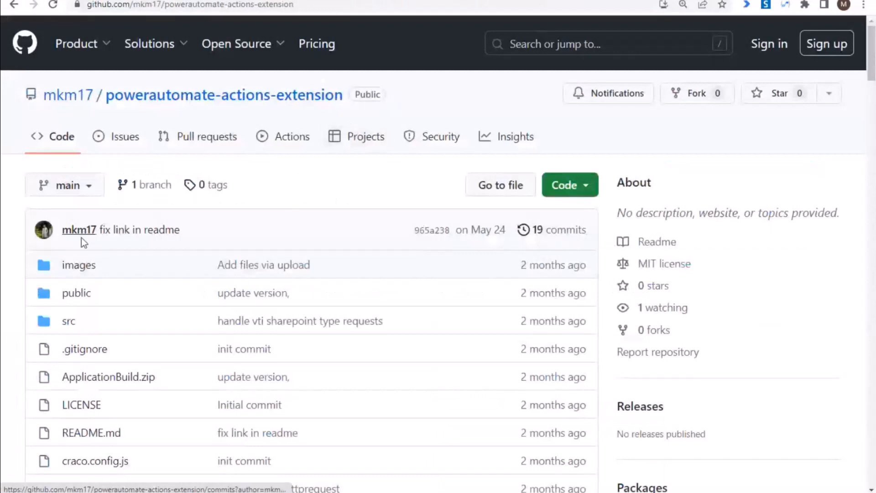
{"action": "scroll", "scroll_direction": "down", "scroll_amount": 3}
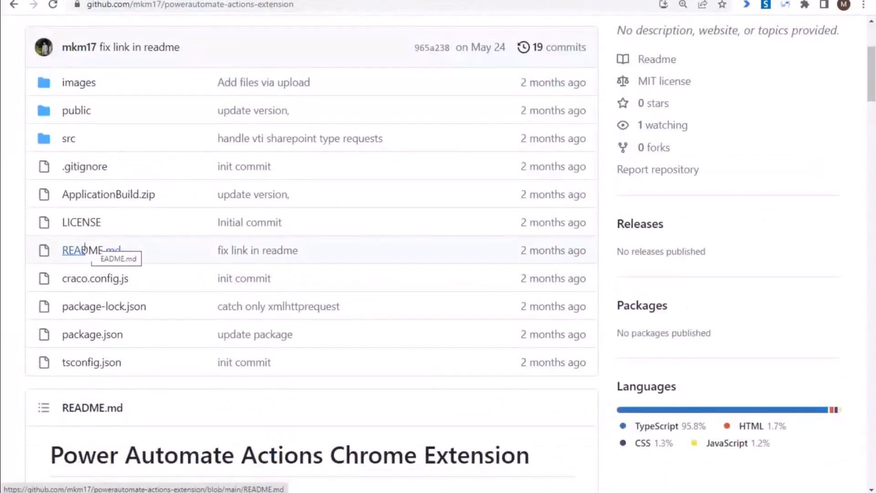
{"action": "mouse_move", "coordinate": [85, 248]}
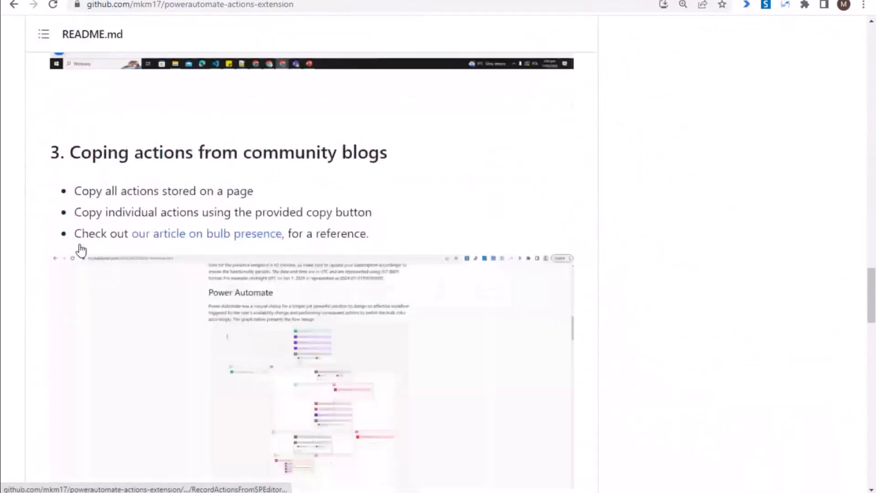
{"action": "scroll", "scroll_direction": "down", "scroll_amount": 3}
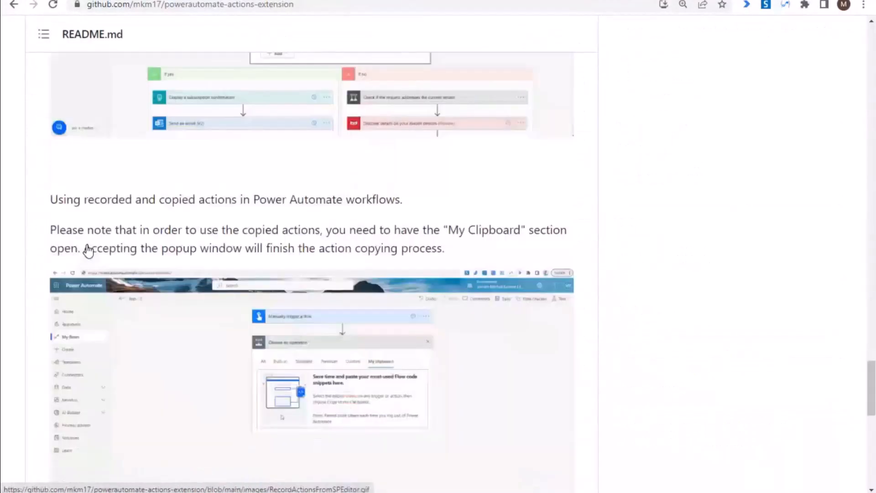
{"action": "scroll", "scroll_direction": "down", "scroll_amount": 3}
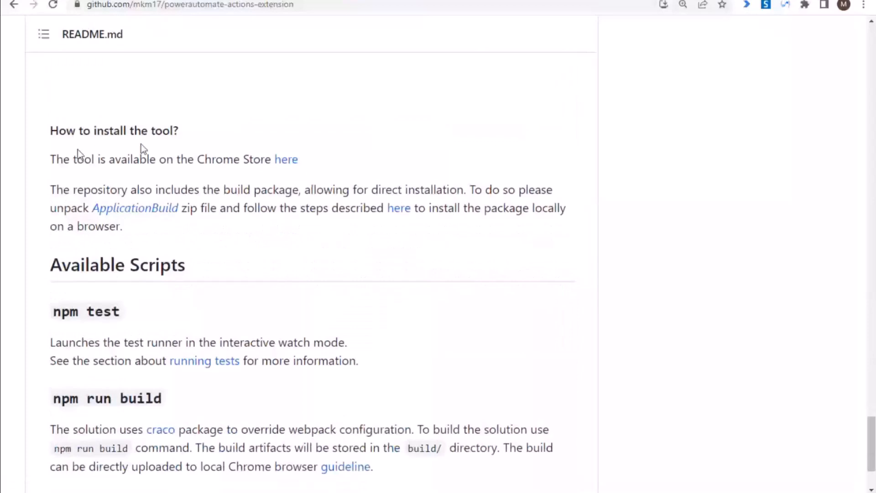
{"action": "scroll", "scroll_direction": "down", "scroll_amount": 3}
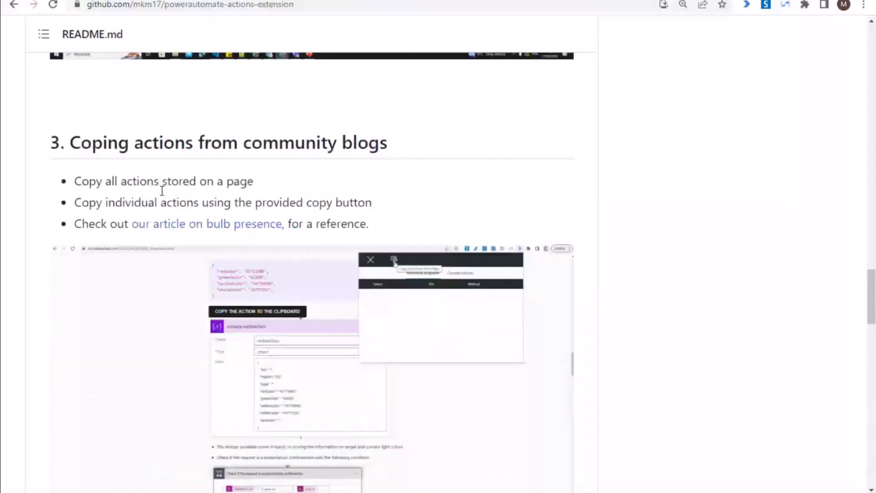
{"action": "scroll", "scroll_direction": "up", "scroll_amount": 3}
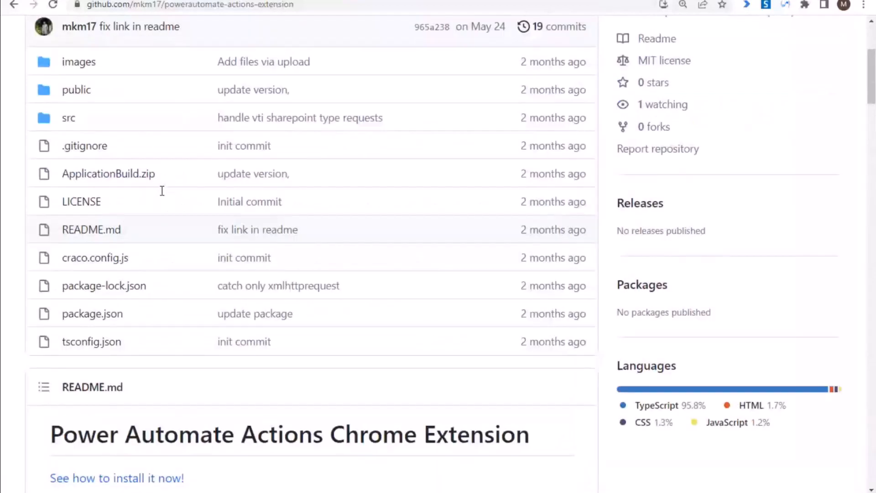
{"action": "scroll", "scroll_direction": "up", "scroll_amount": 3}
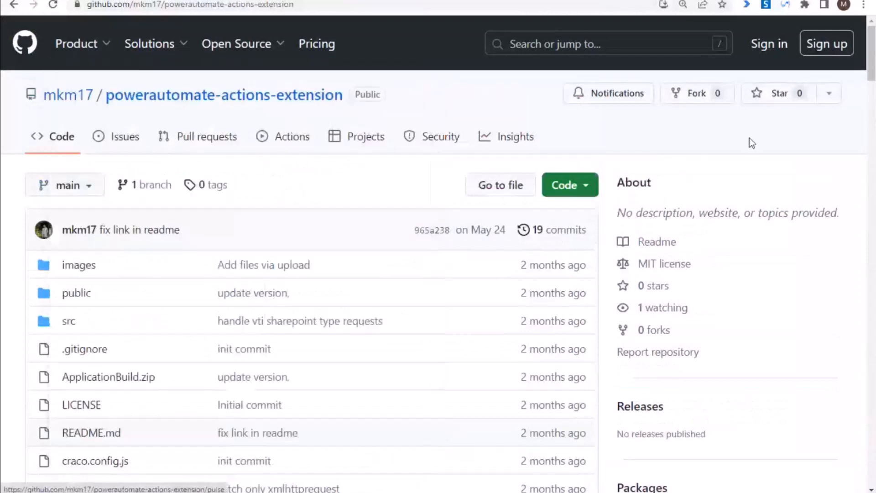
{"action": "mouse_move", "coordinate": [146, 165]}
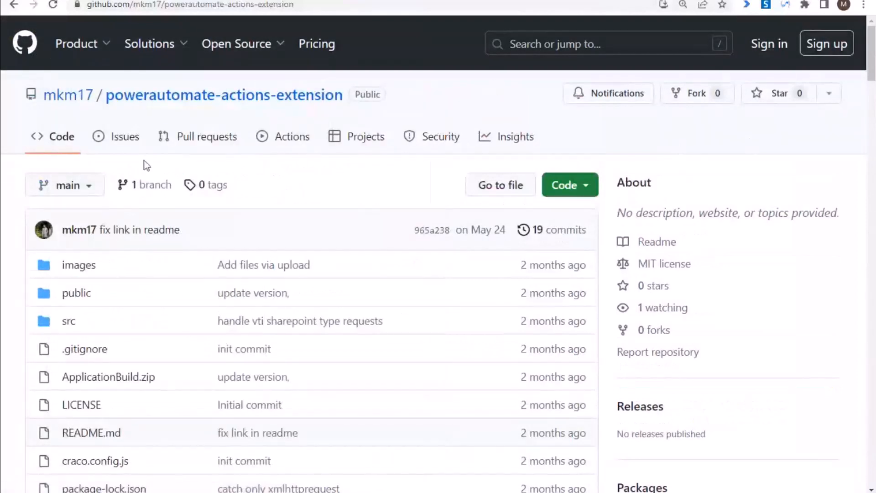